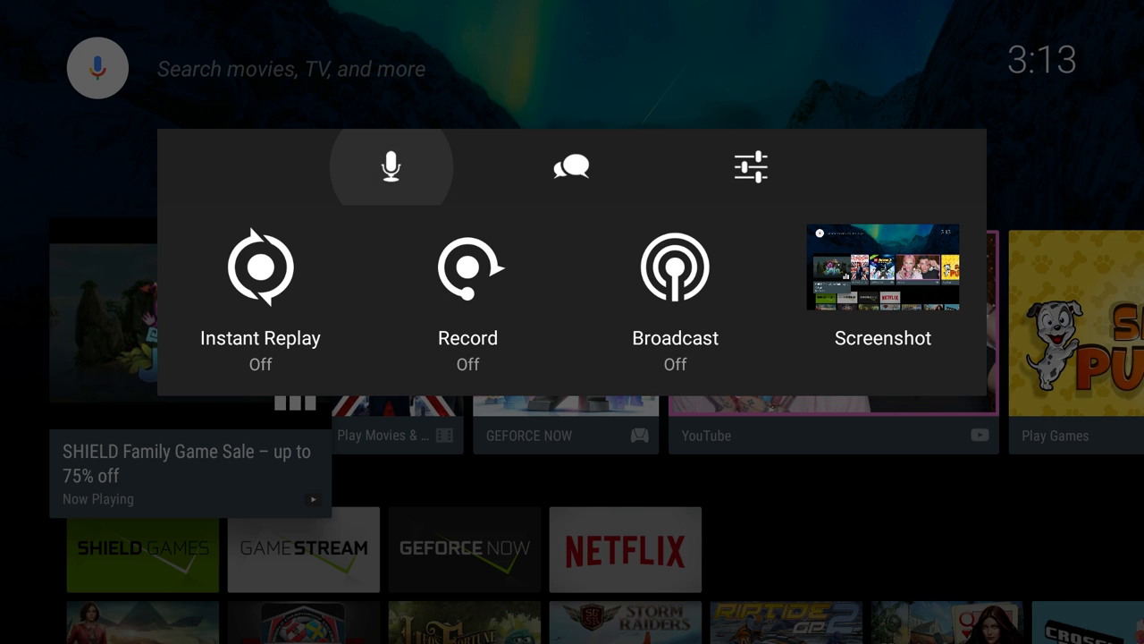
# Step: Toggle the sharing microphone mute and the chat overlay off and back on
pyautogui.click(391, 168)
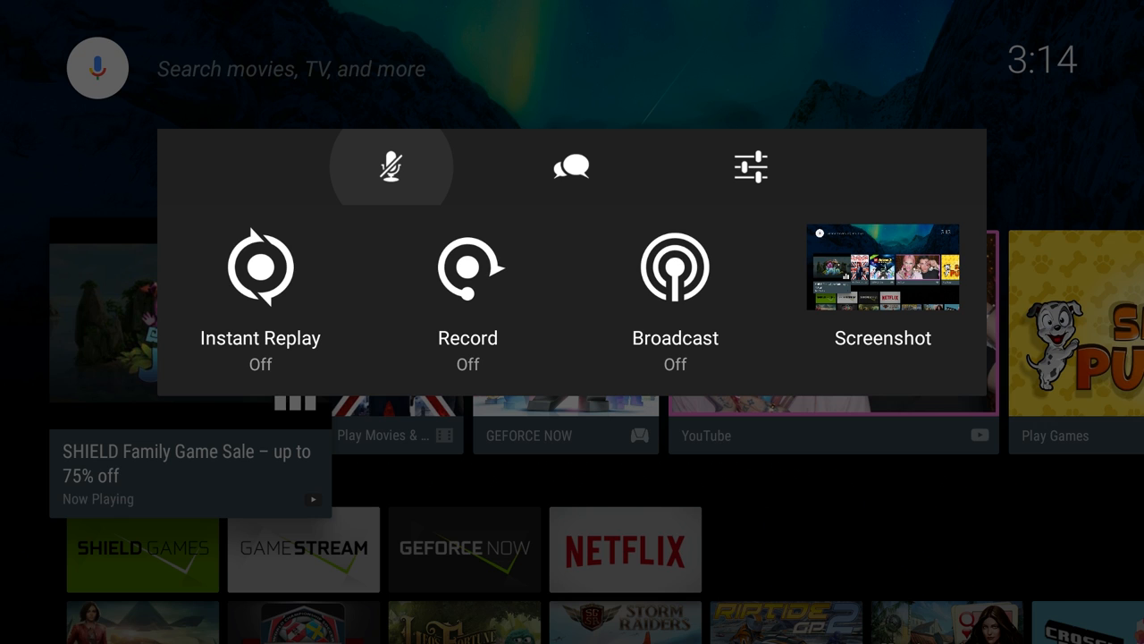
pyautogui.click(391, 168)
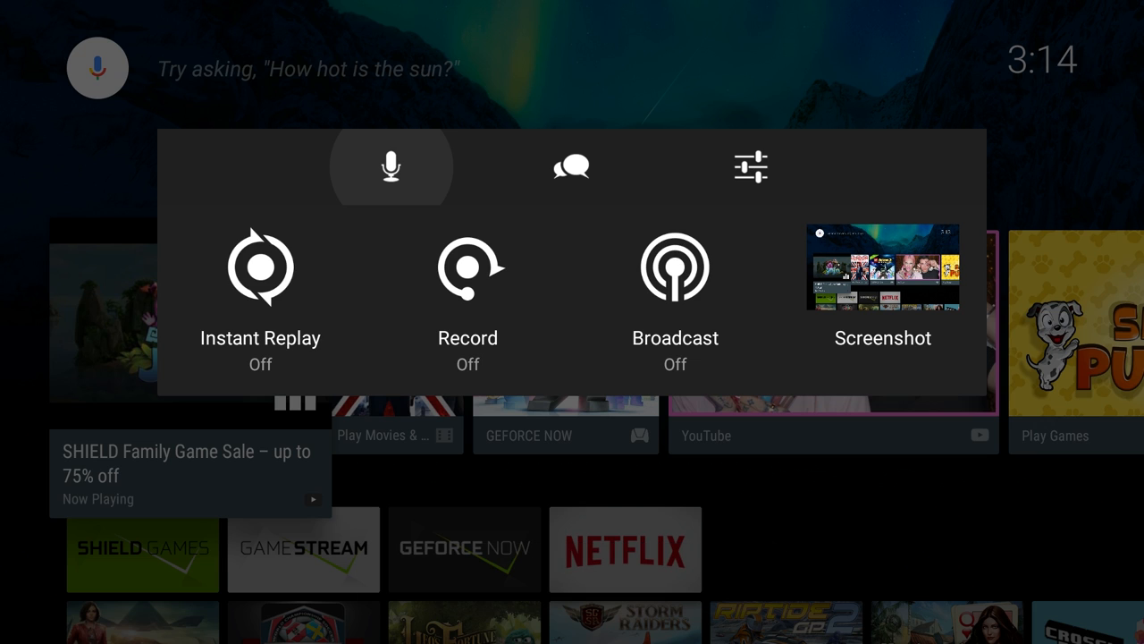
pyautogui.click(572, 166)
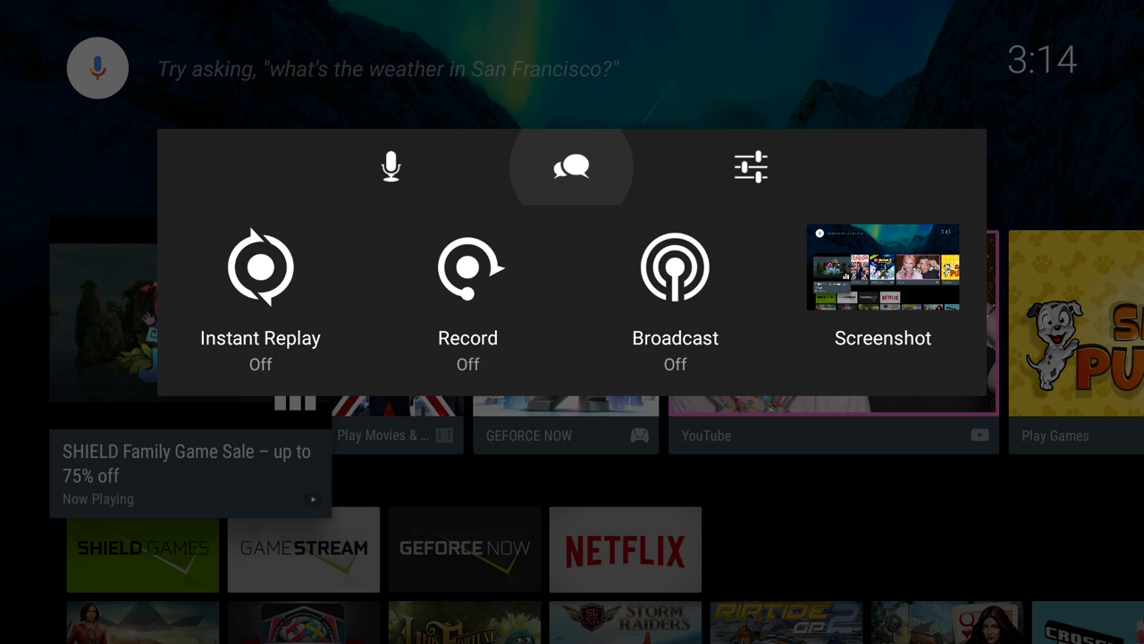
pyautogui.click(572, 168)
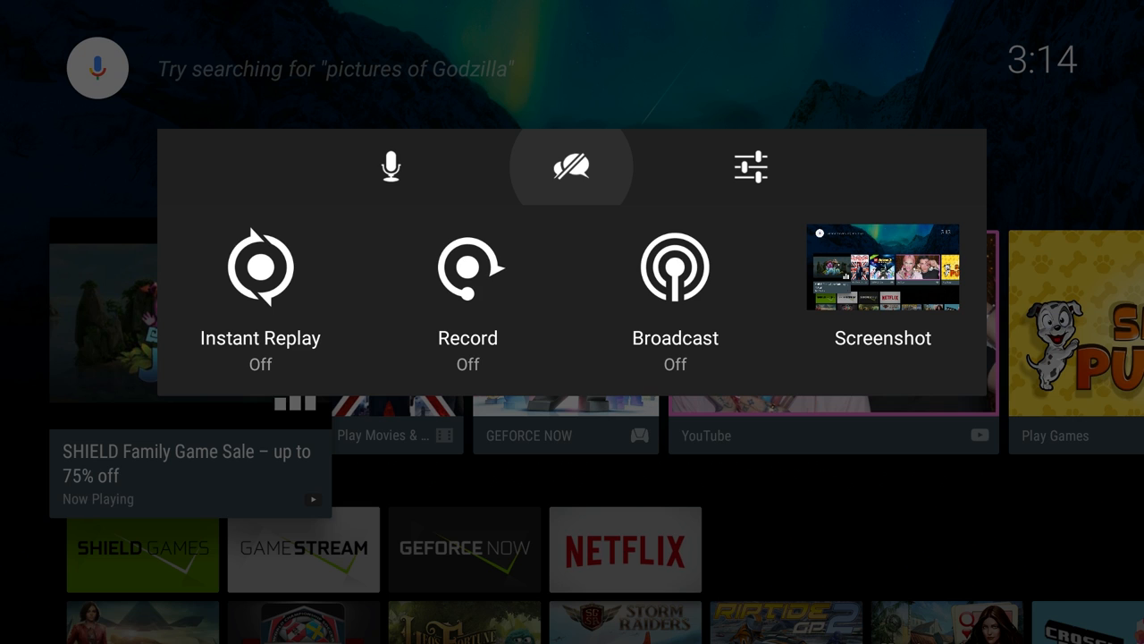
pyautogui.click(573, 168)
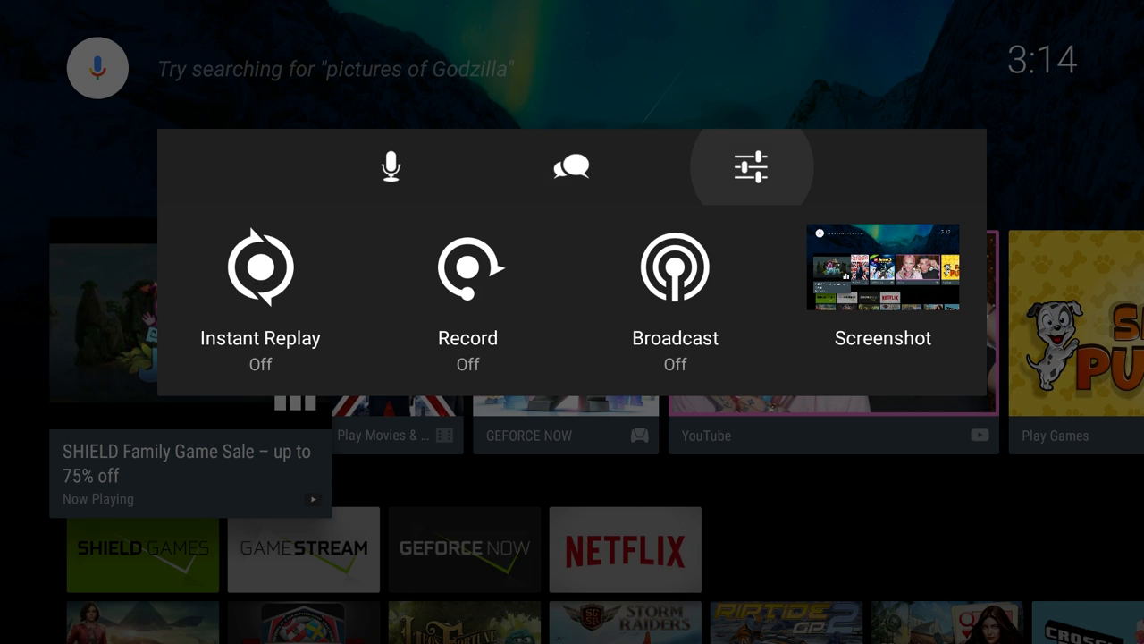
# Step: Run Twitch's Recommend best settings check and dismiss the US West / High quality result
pyautogui.click(751, 166)
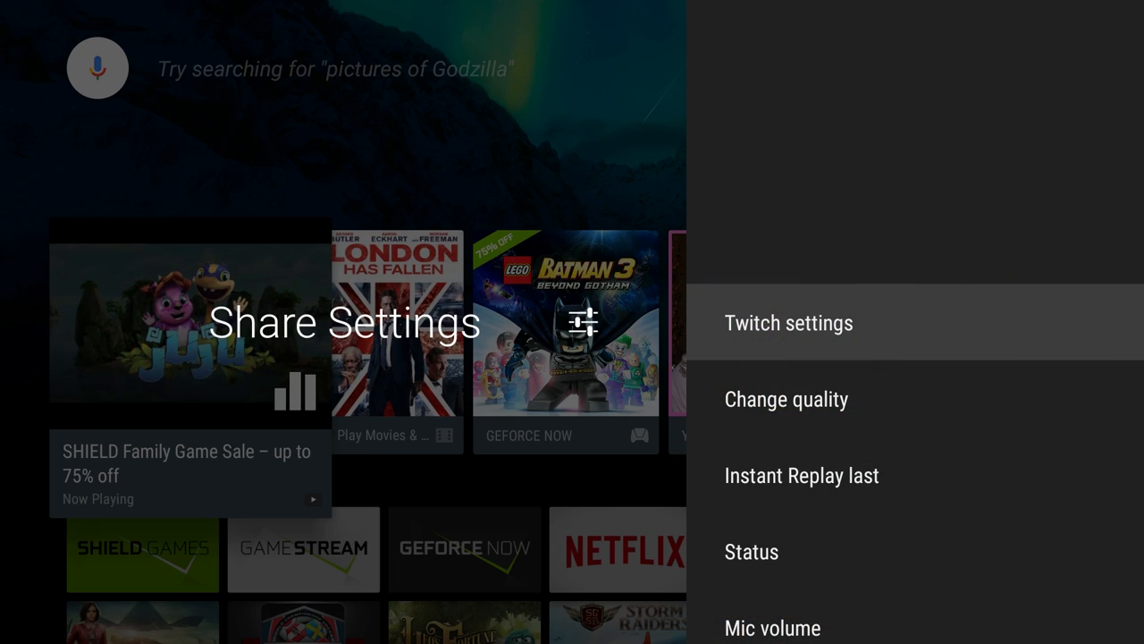
pyautogui.click(789, 322)
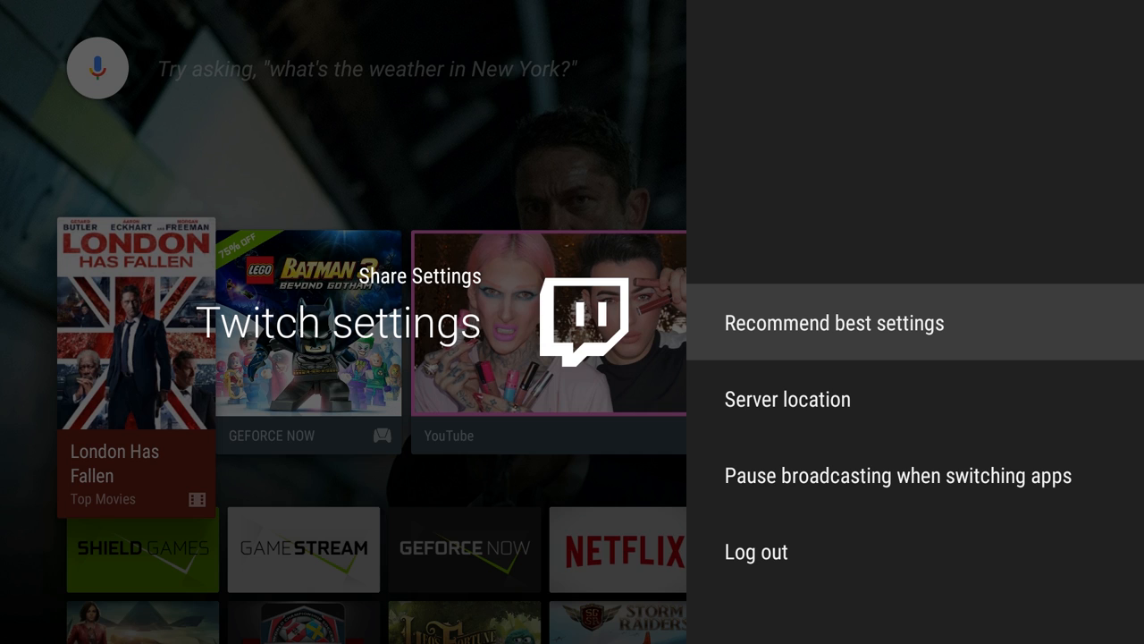
pyautogui.click(831, 322)
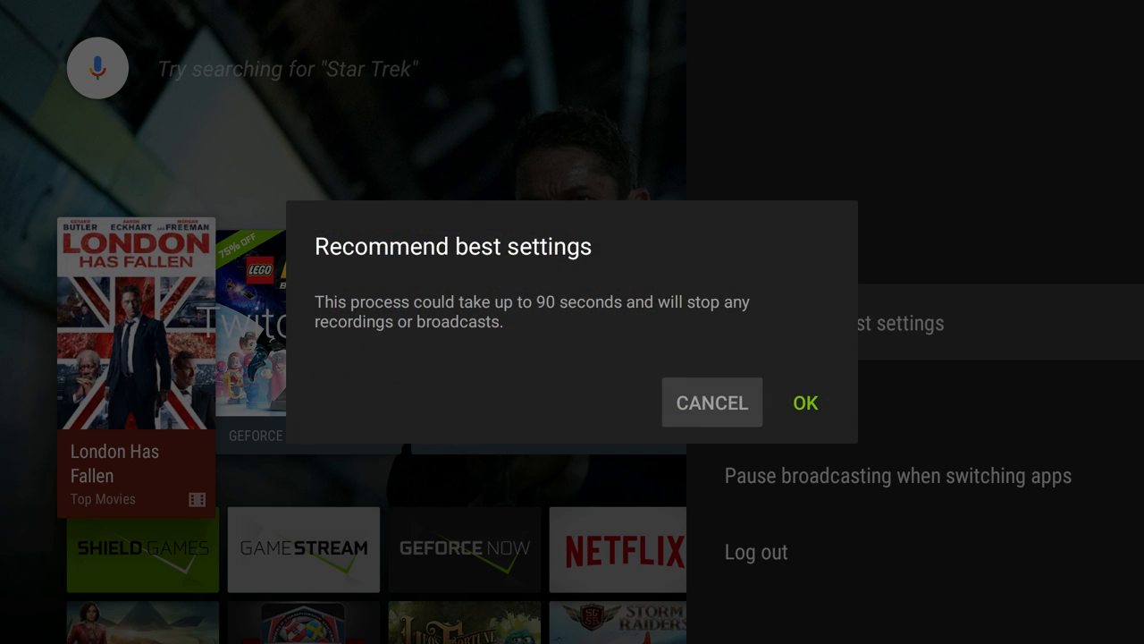
pyautogui.moveTo(805, 402)
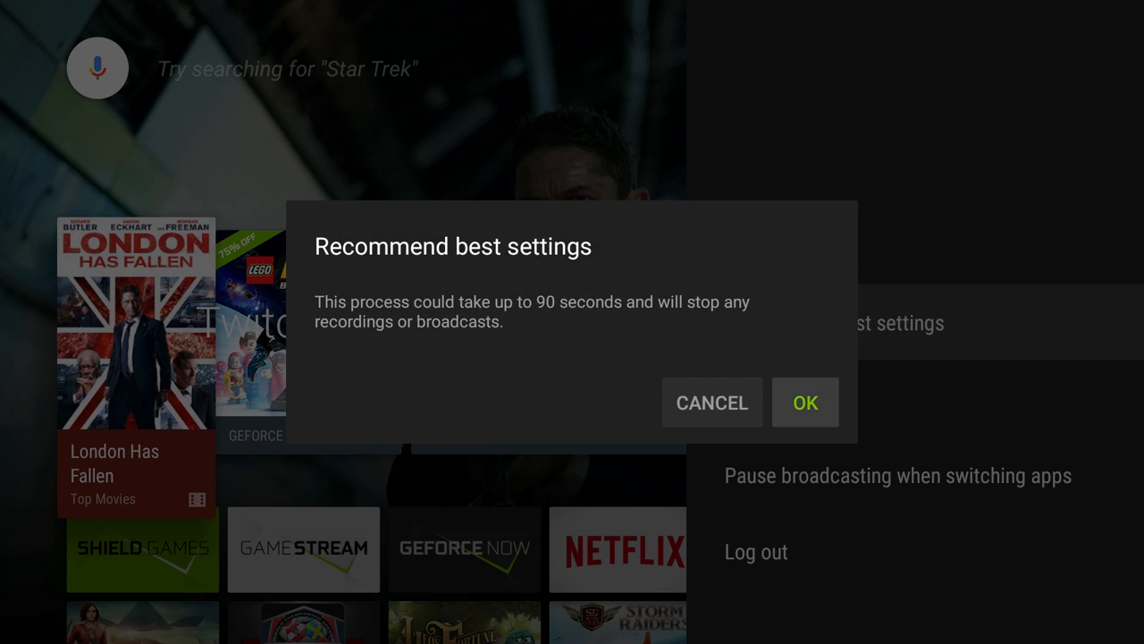
pyautogui.click(805, 402)
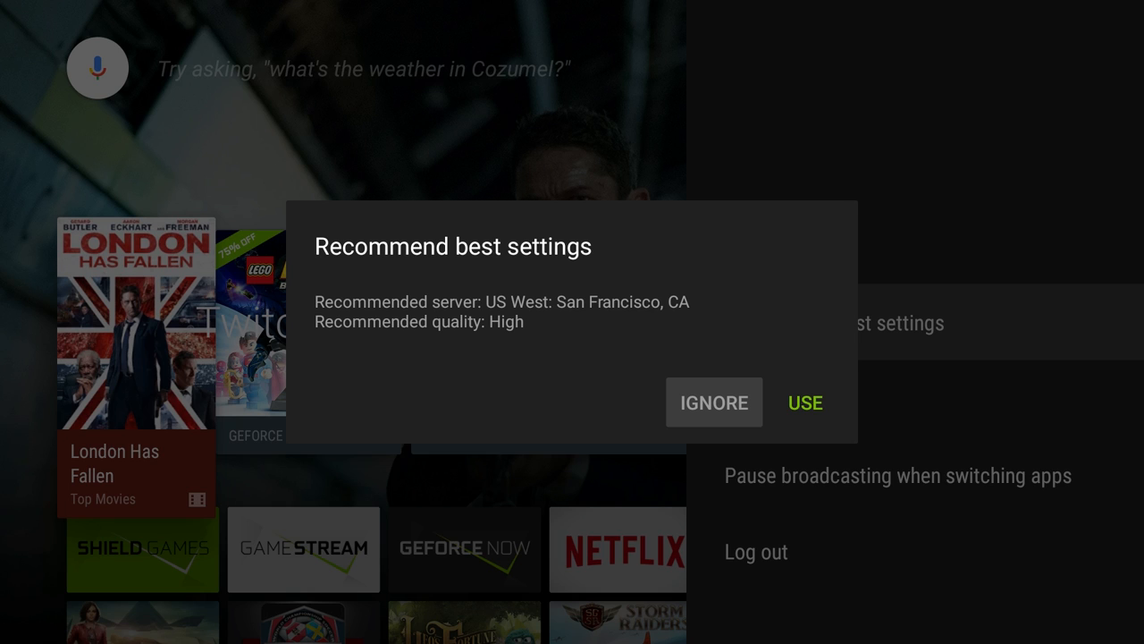
pyautogui.click(713, 400)
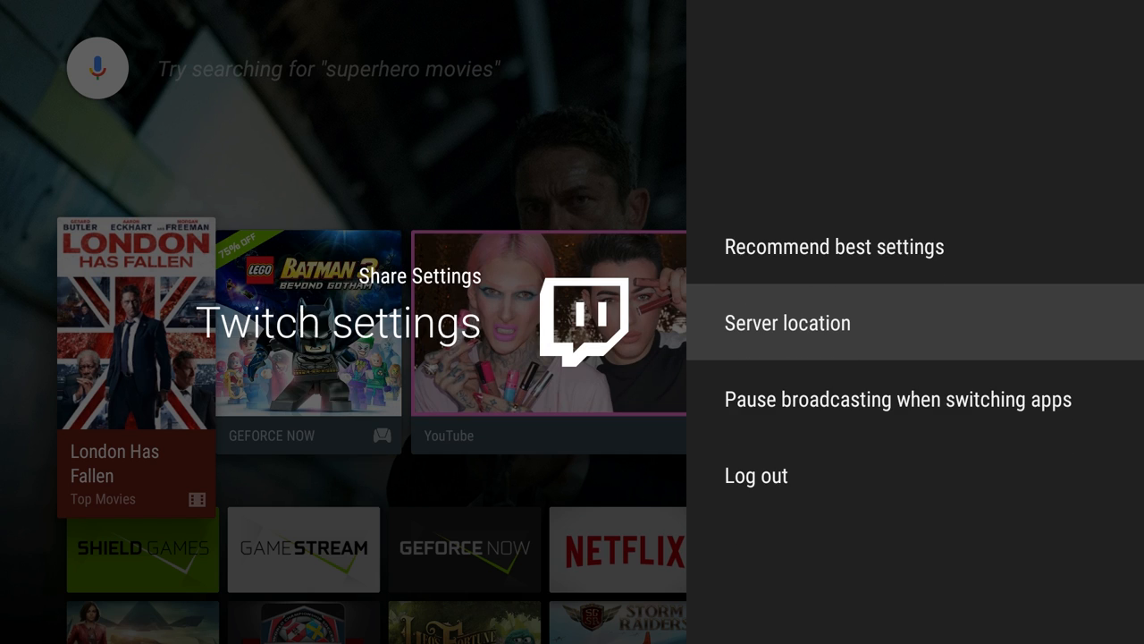
# Step: Review the Instant Replay length (5 minutes) and browse the Mic volume levels
pyautogui.click(786, 321)
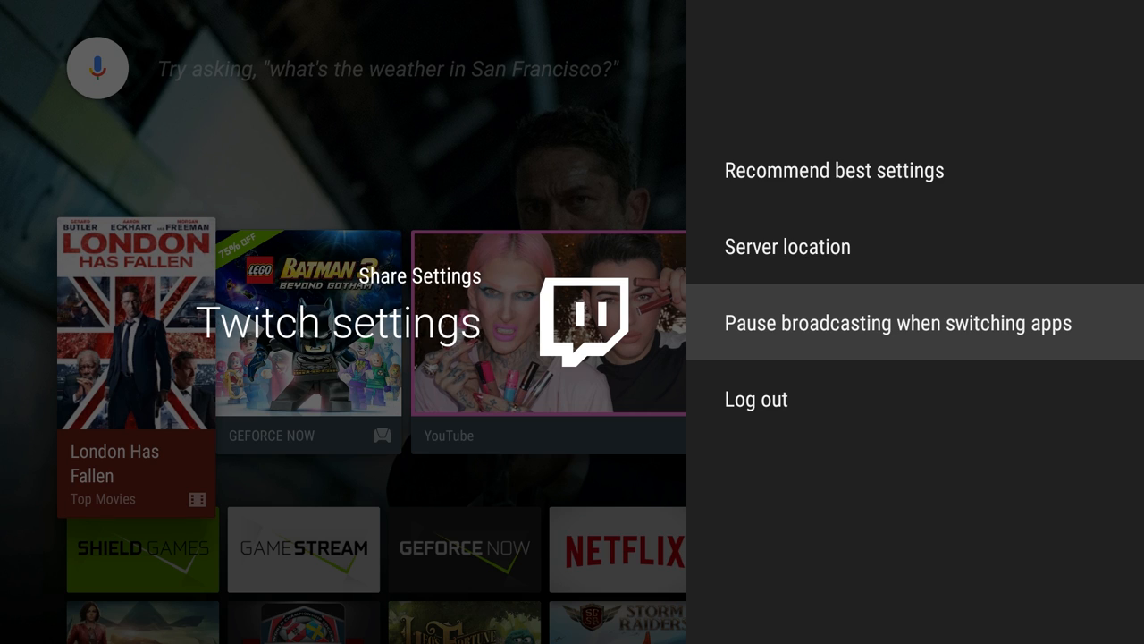
pyautogui.click(899, 322)
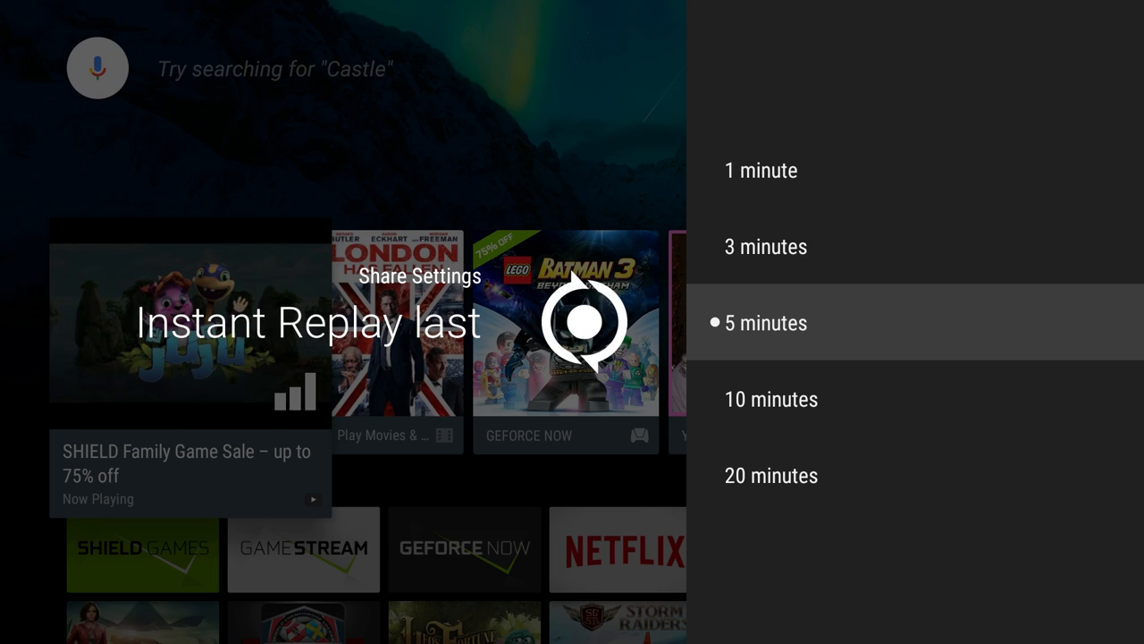
pyautogui.scroll(3)
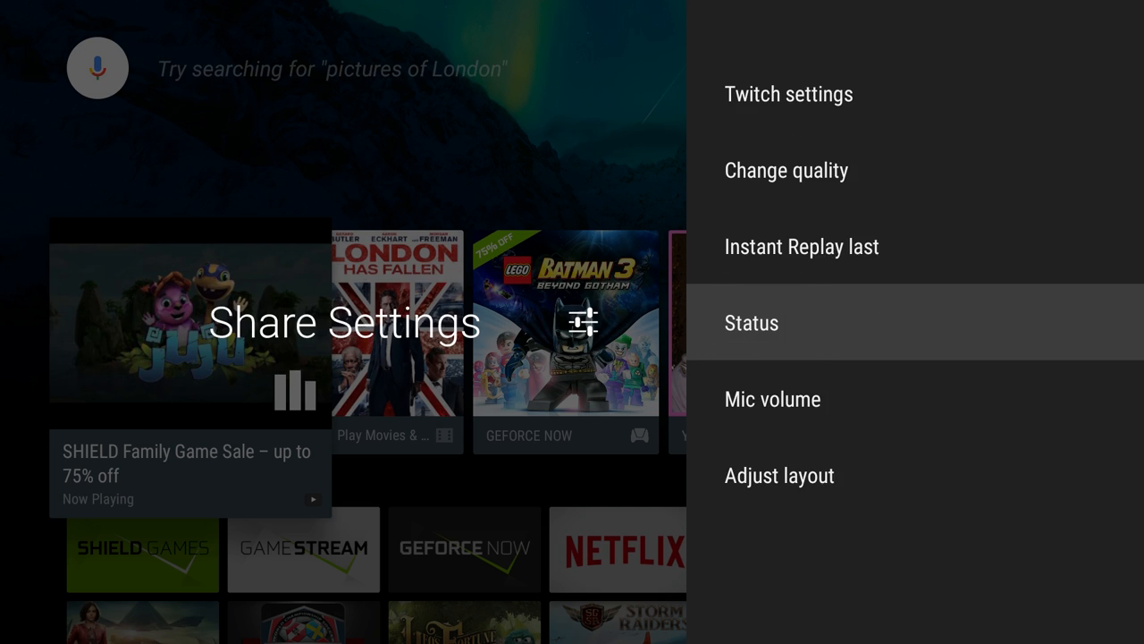
pyautogui.click(751, 322)
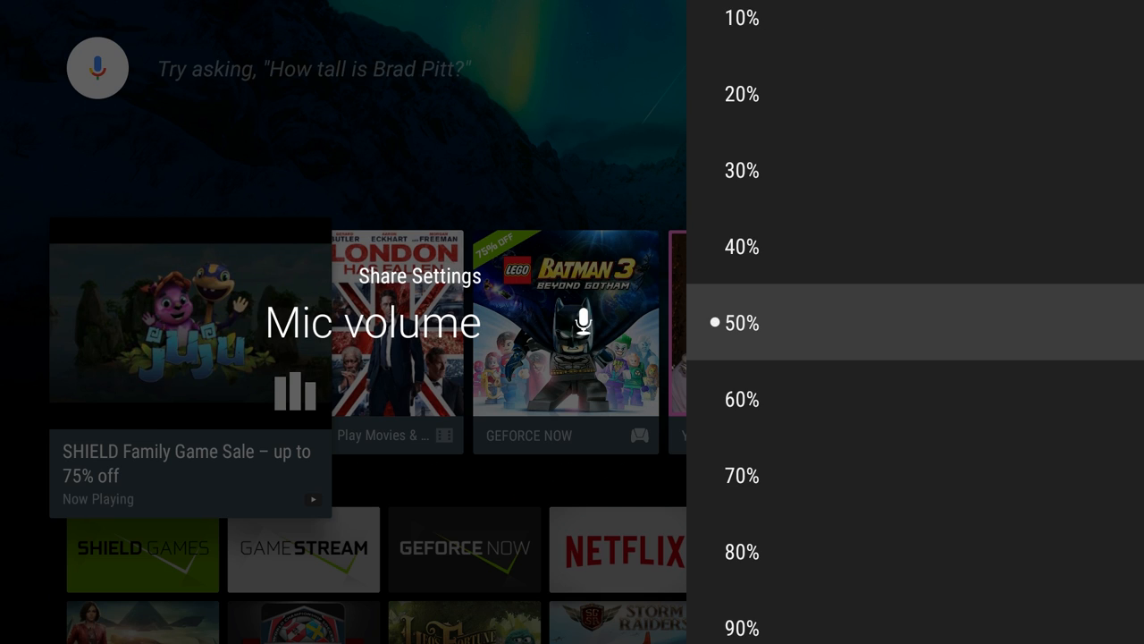
pyautogui.scroll(3)
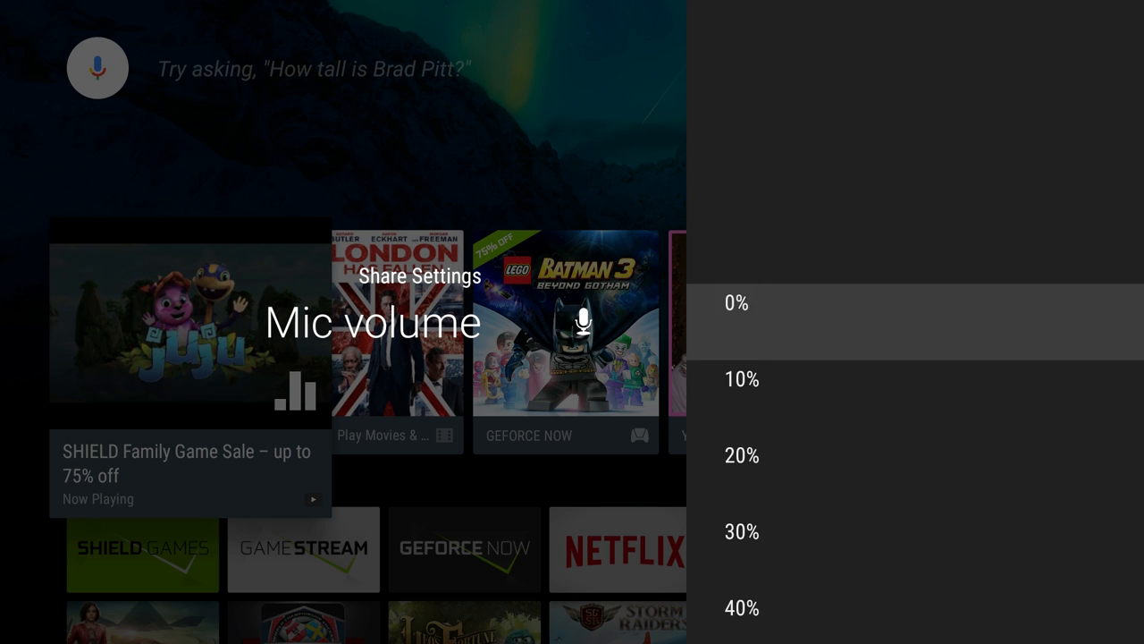
pyautogui.scroll(-3)
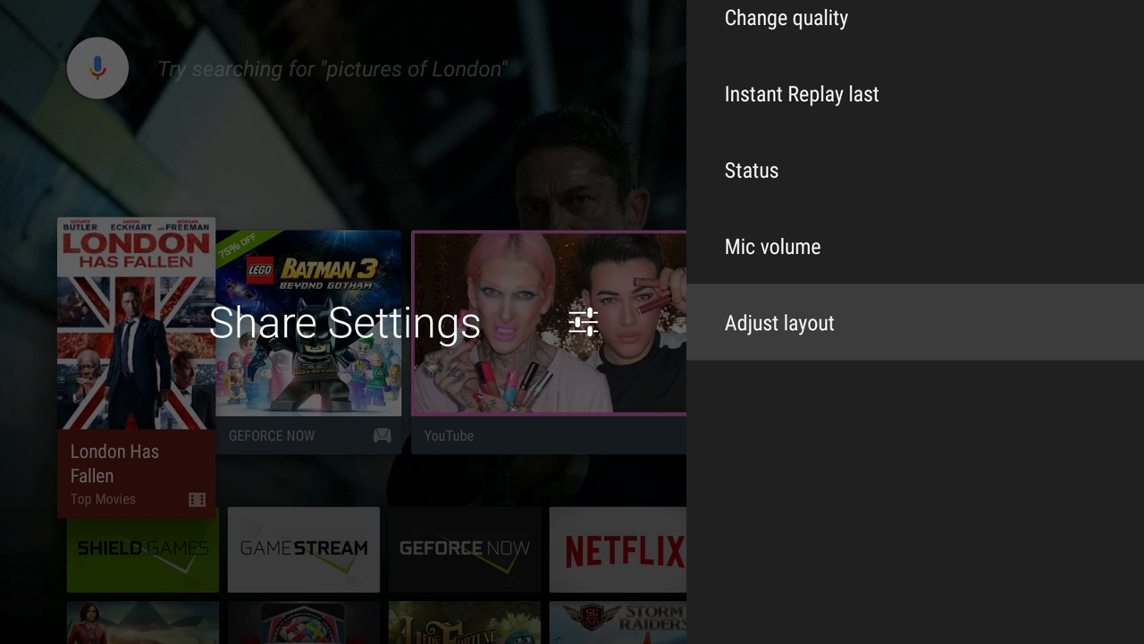
# Step: Enter Adjust layout, then exit to the home screen showing the 720p 31fps readout
pyautogui.click(780, 322)
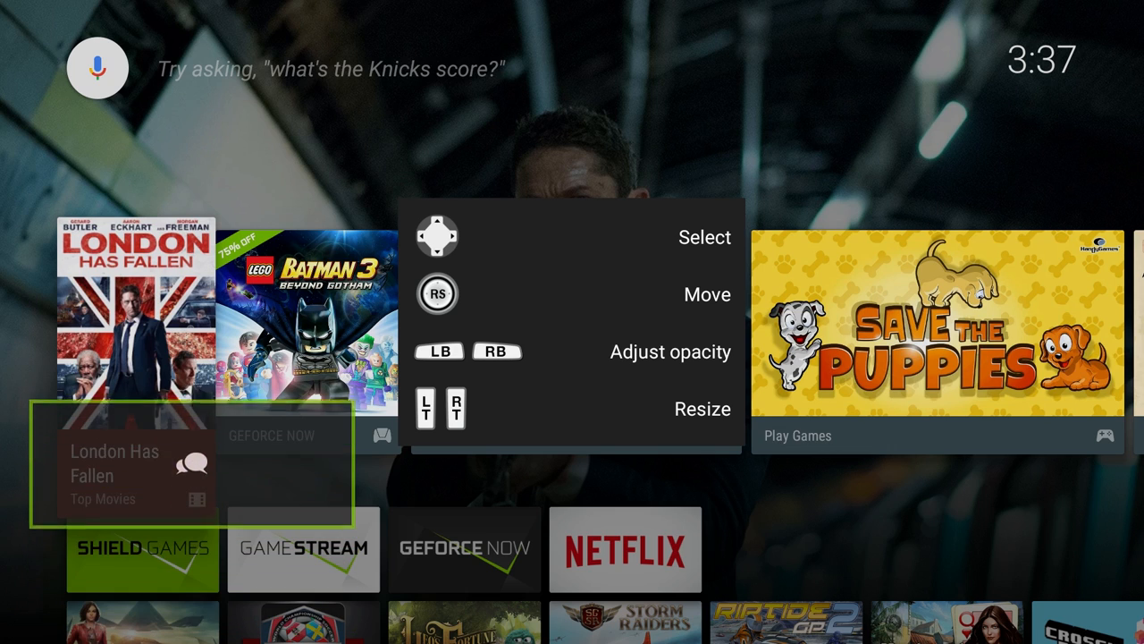
pyautogui.press('Up')
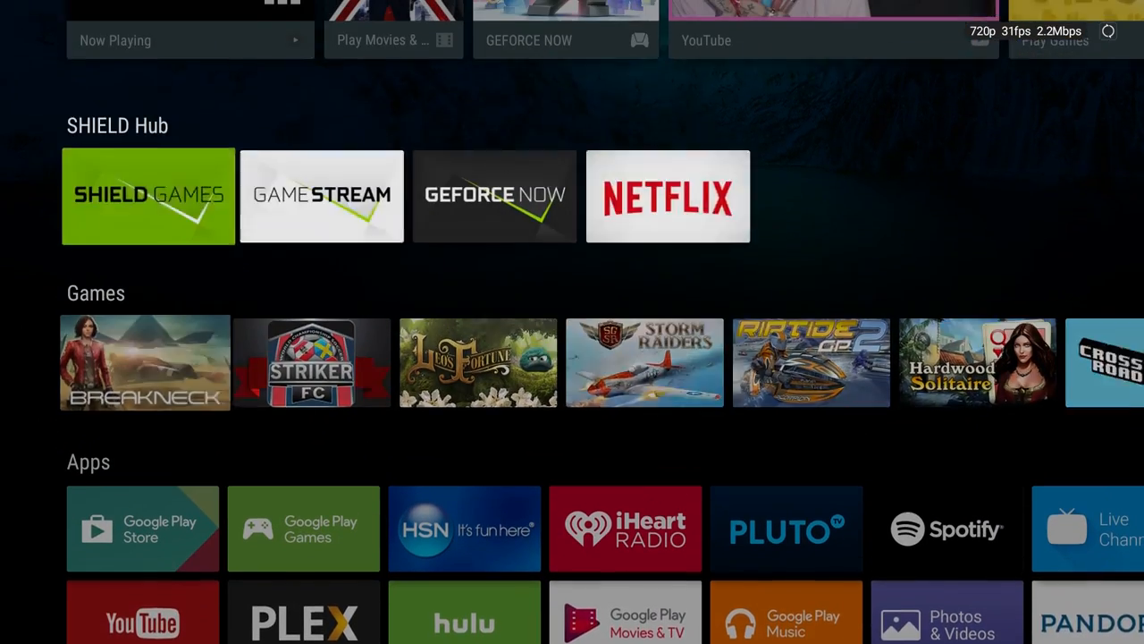
# Step: Launch Google Play Store from the Apps row and view the My Apps page
pyautogui.scroll(3)
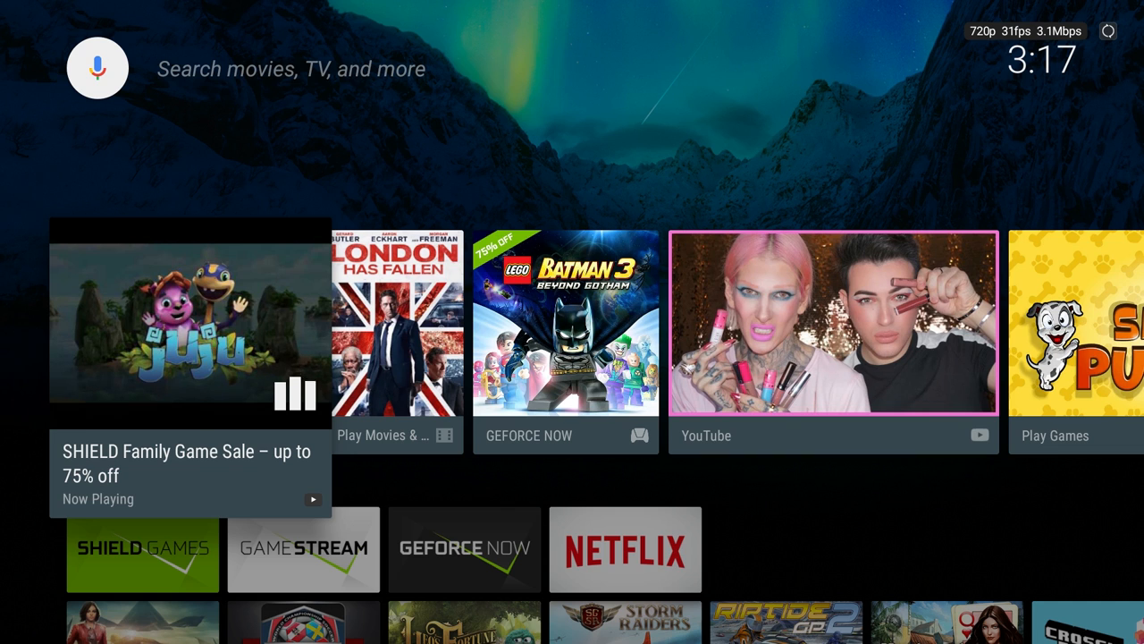
pyautogui.scroll(-3)
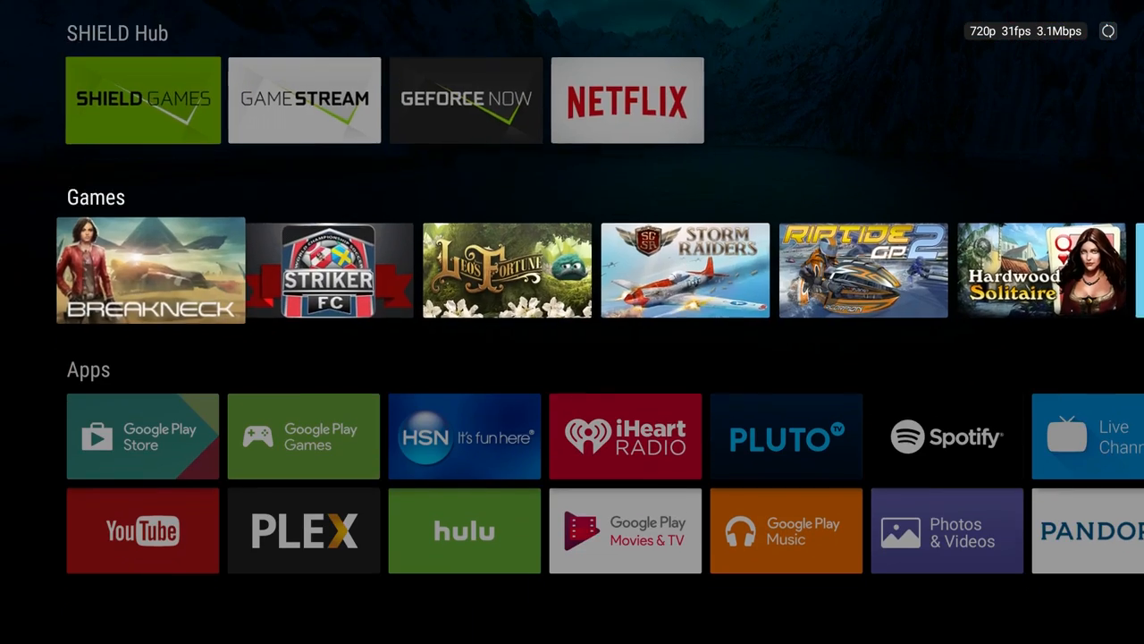
pyautogui.scroll(-3)
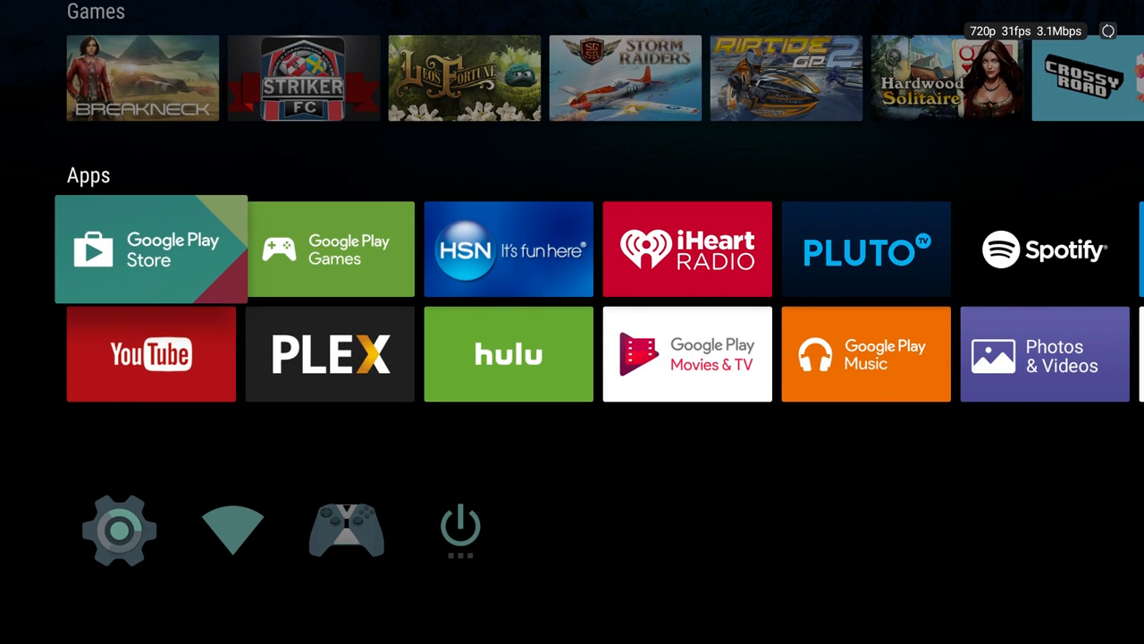
pyautogui.click(150, 248)
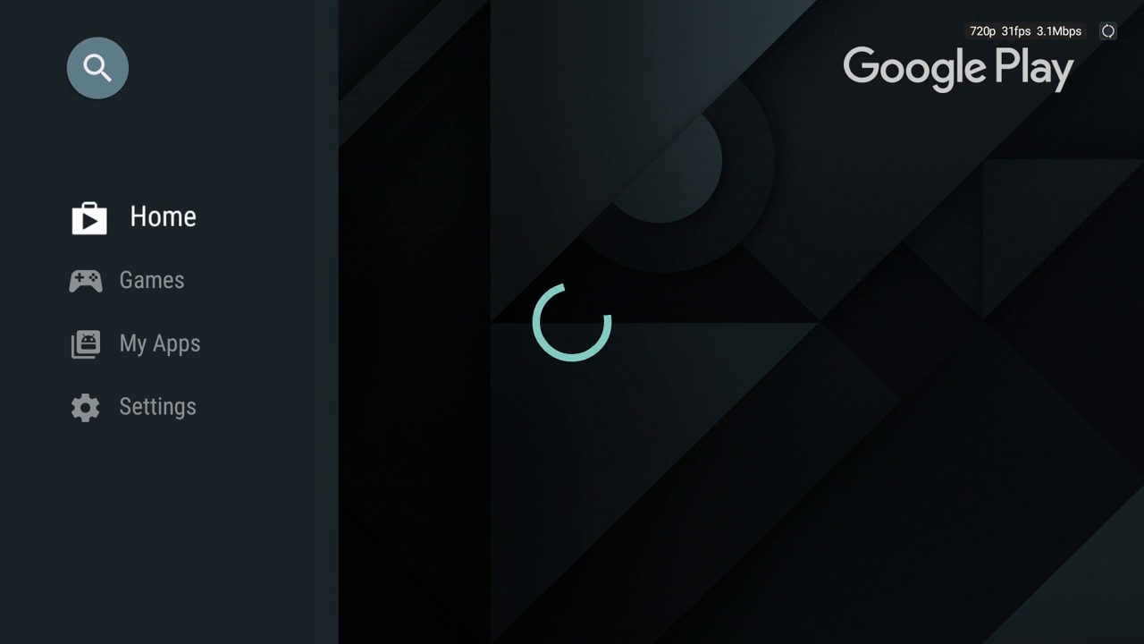
pyautogui.click(159, 344)
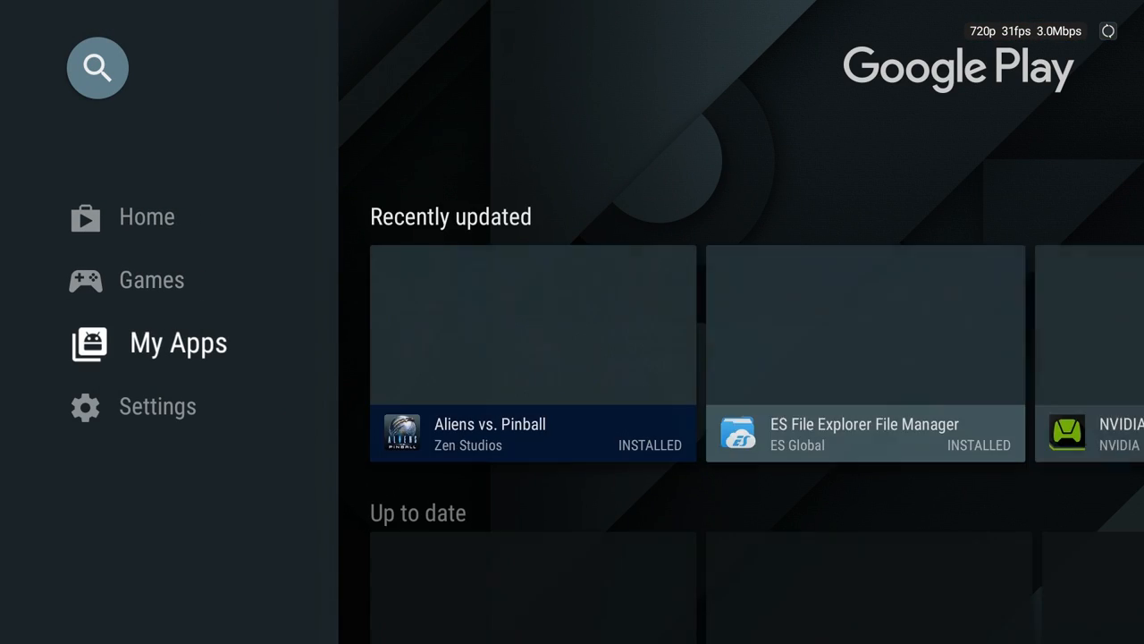
pyautogui.click(147, 216)
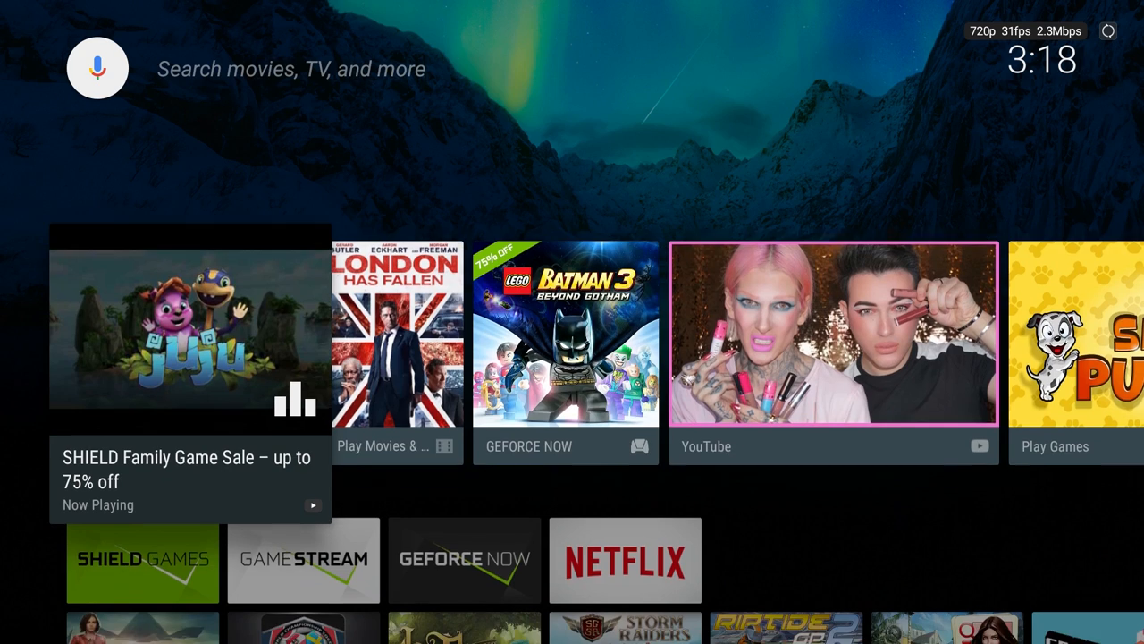
# Step: Scroll down the home screen and along the Apps row toward Photos & Videos
pyautogui.scroll(-3)
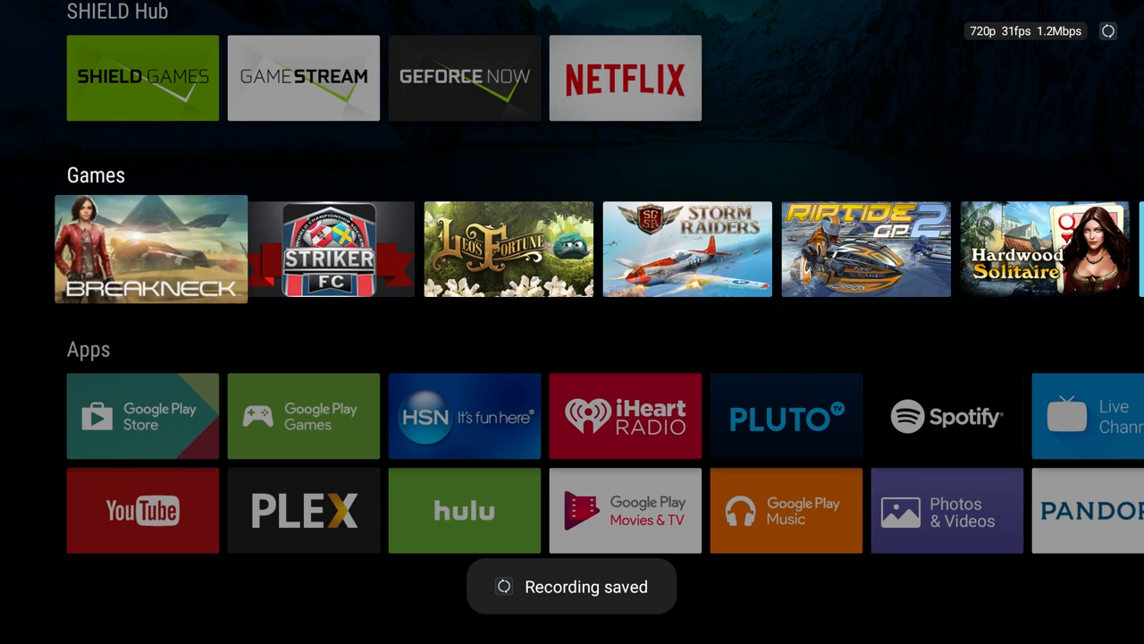
pyautogui.scroll(-3)
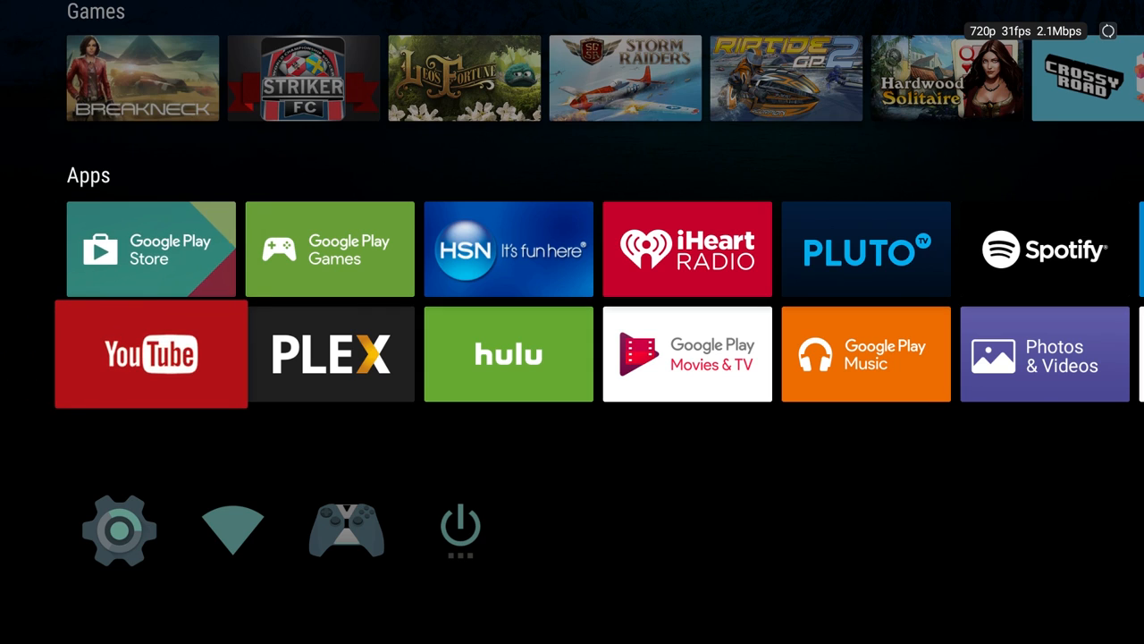
pyautogui.hscroll(3)
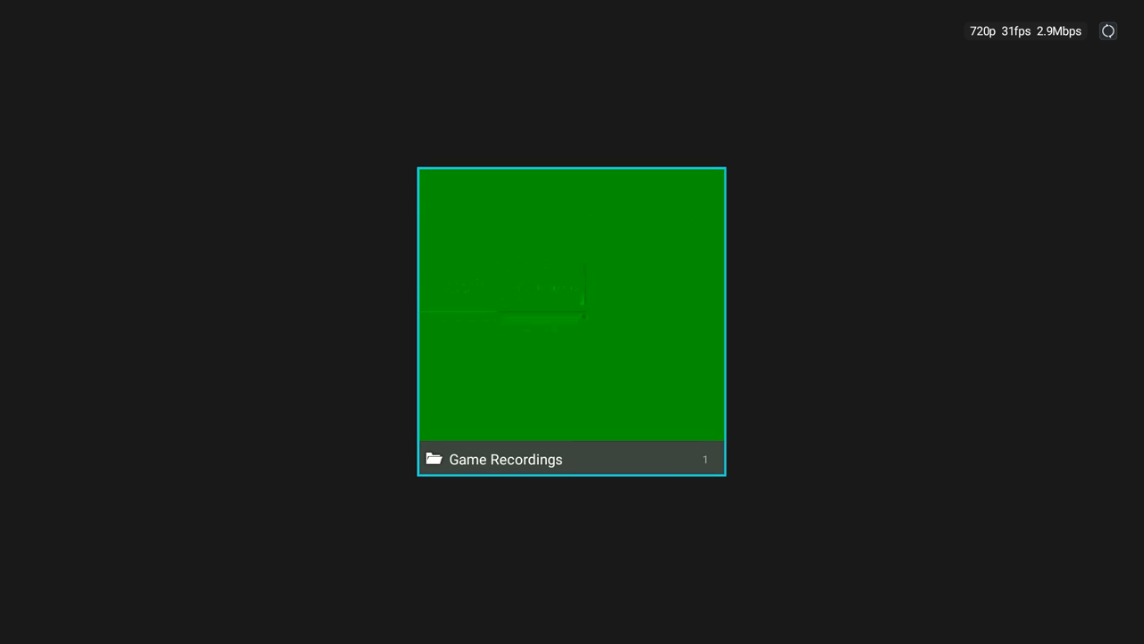
pyautogui.click(572, 313)
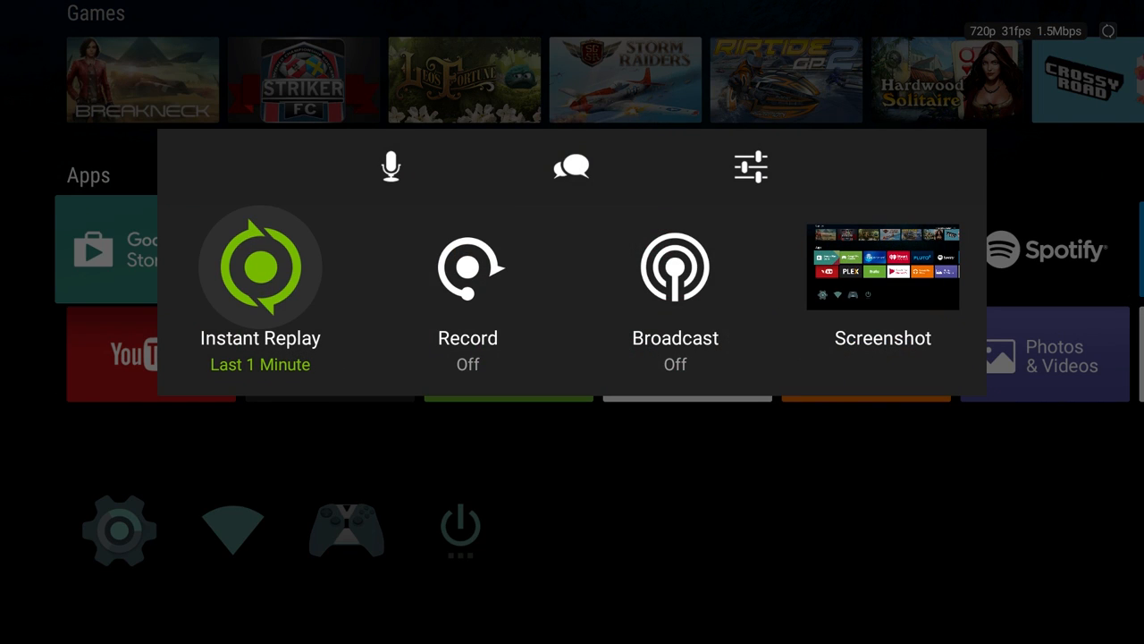
# Step: Turn Instant Replay off and set capture quality to Ultra for 1080p
pyautogui.click(261, 286)
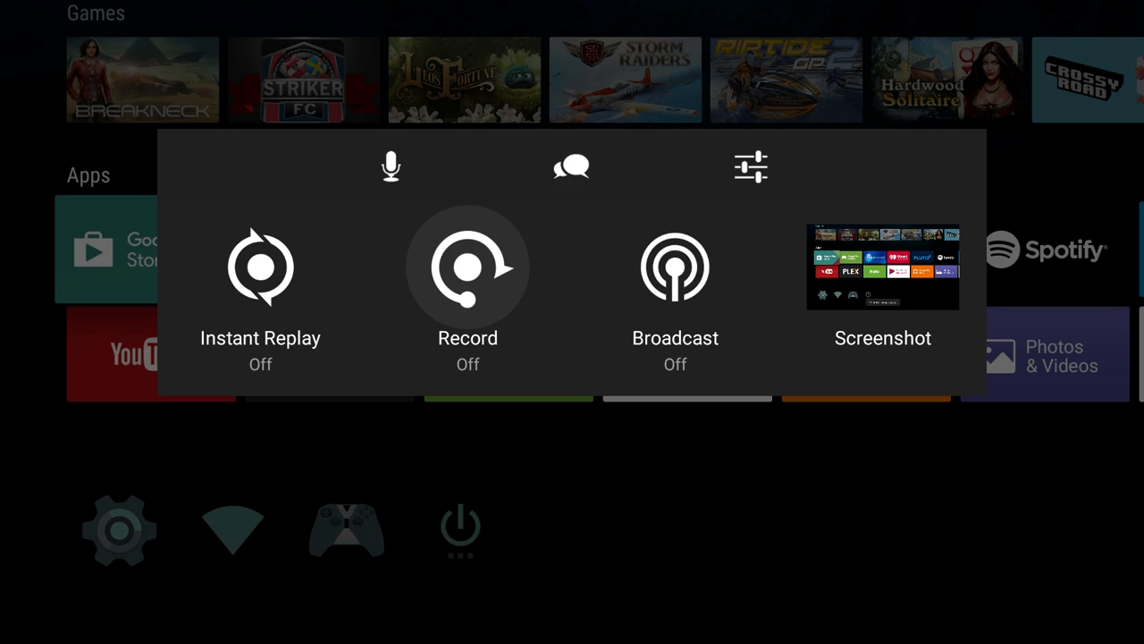
pyautogui.click(468, 266)
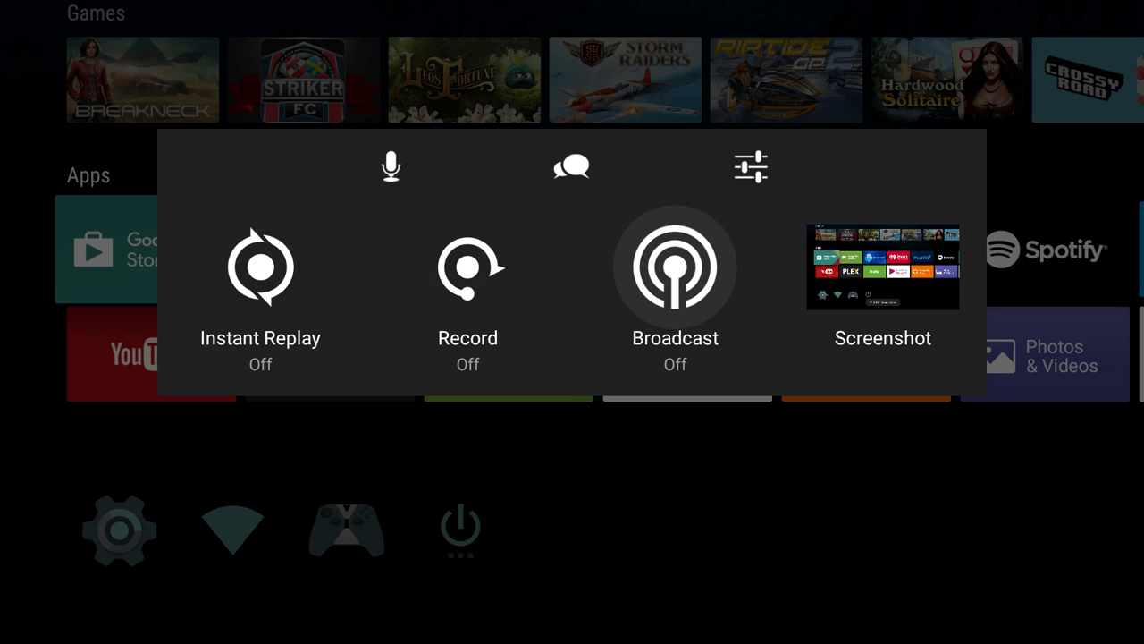
pyautogui.click(751, 167)
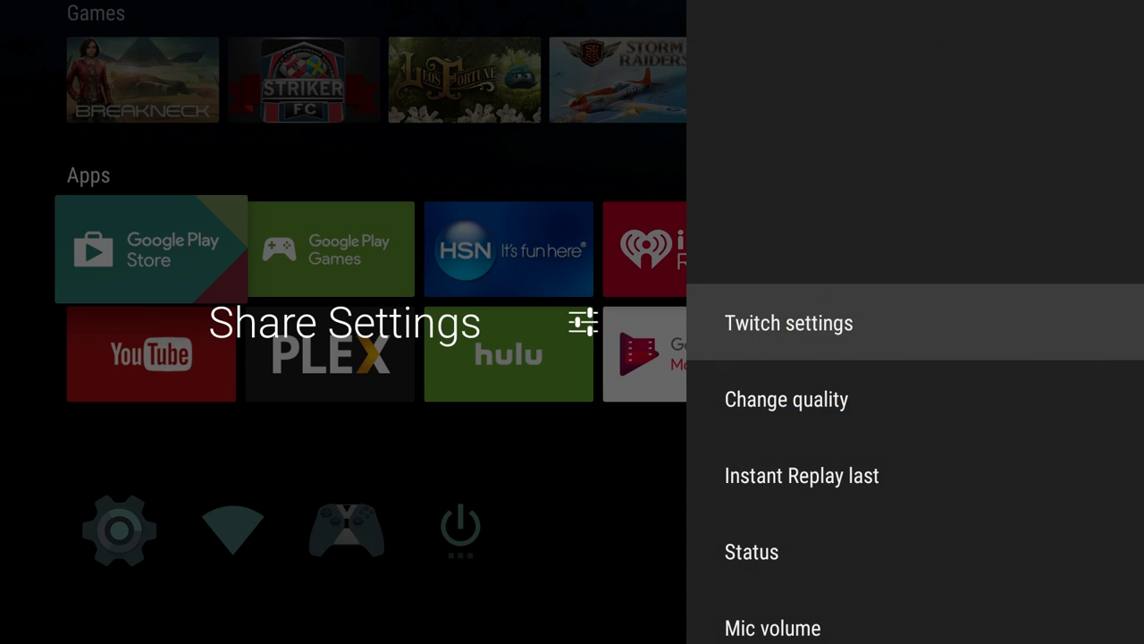
pyautogui.click(786, 398)
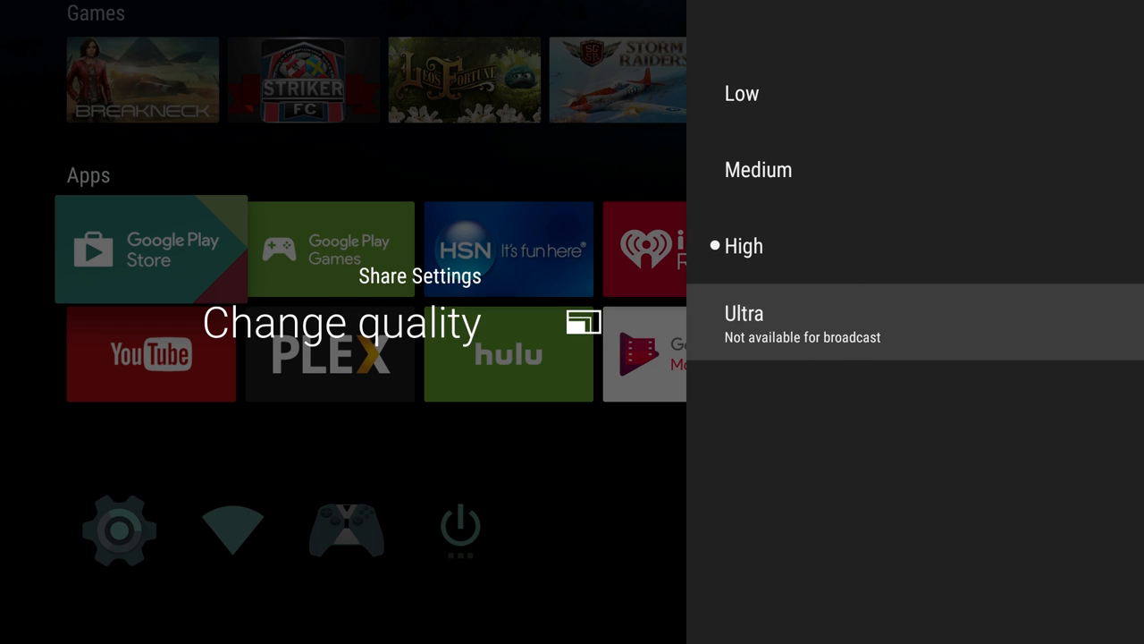
pyautogui.click(744, 321)
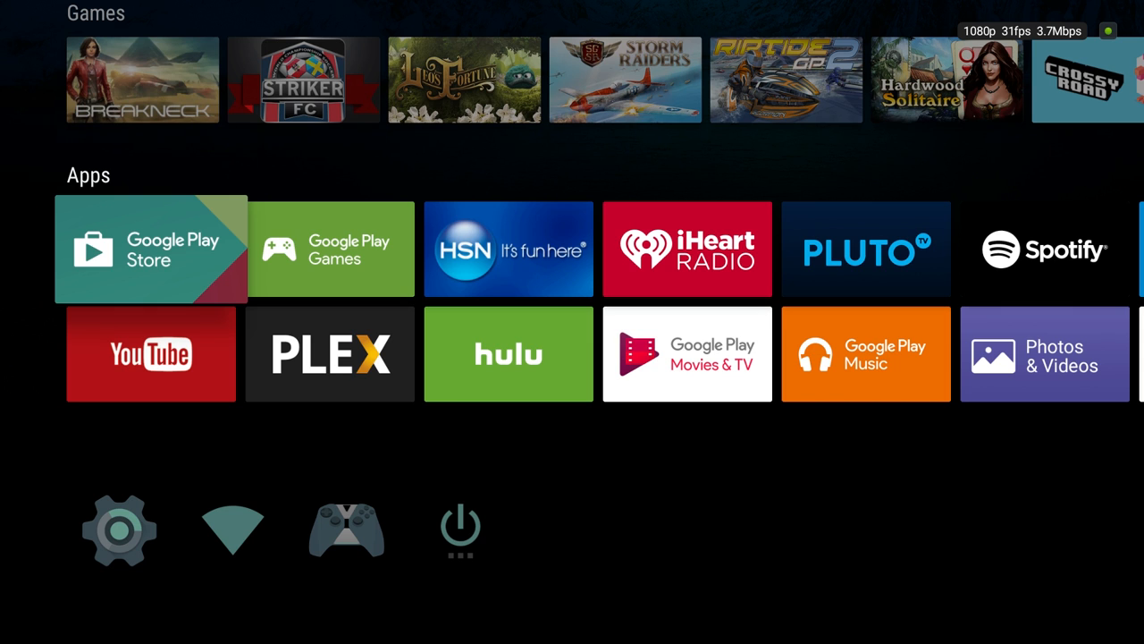
pyautogui.scroll(3)
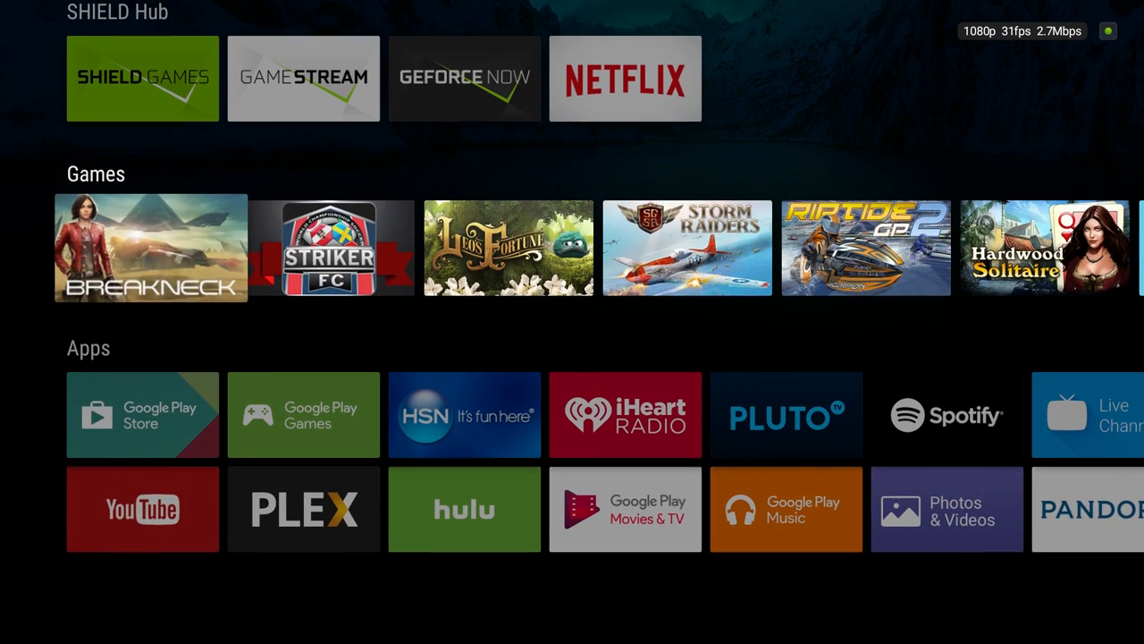
pyautogui.scroll(3)
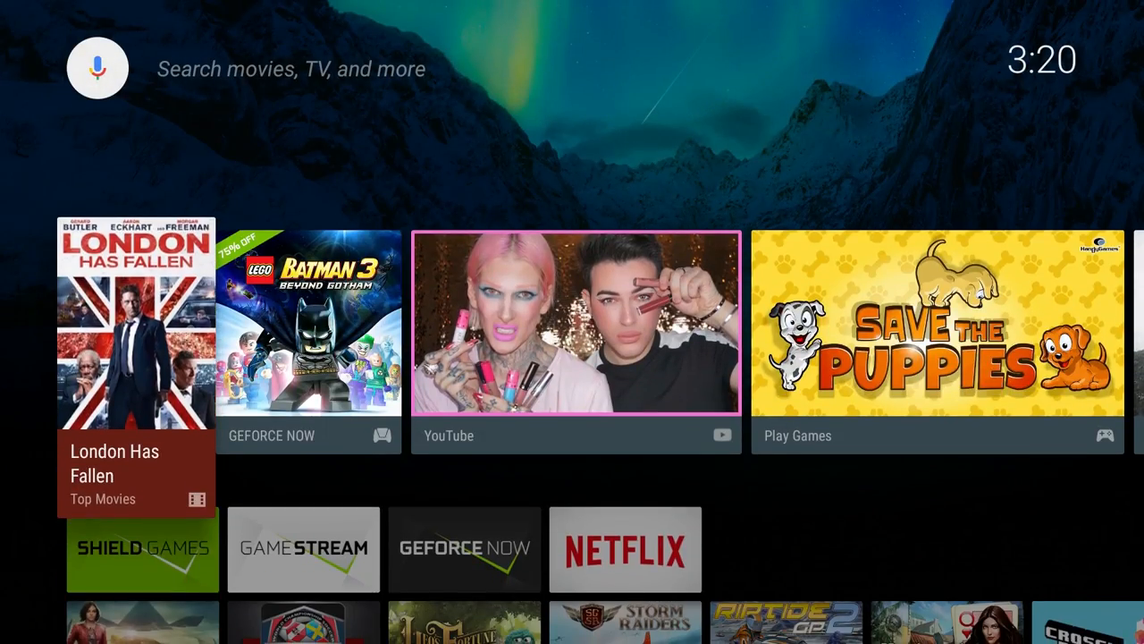
# Step: Scroll the home screen to the Games row
pyautogui.scroll(-3)
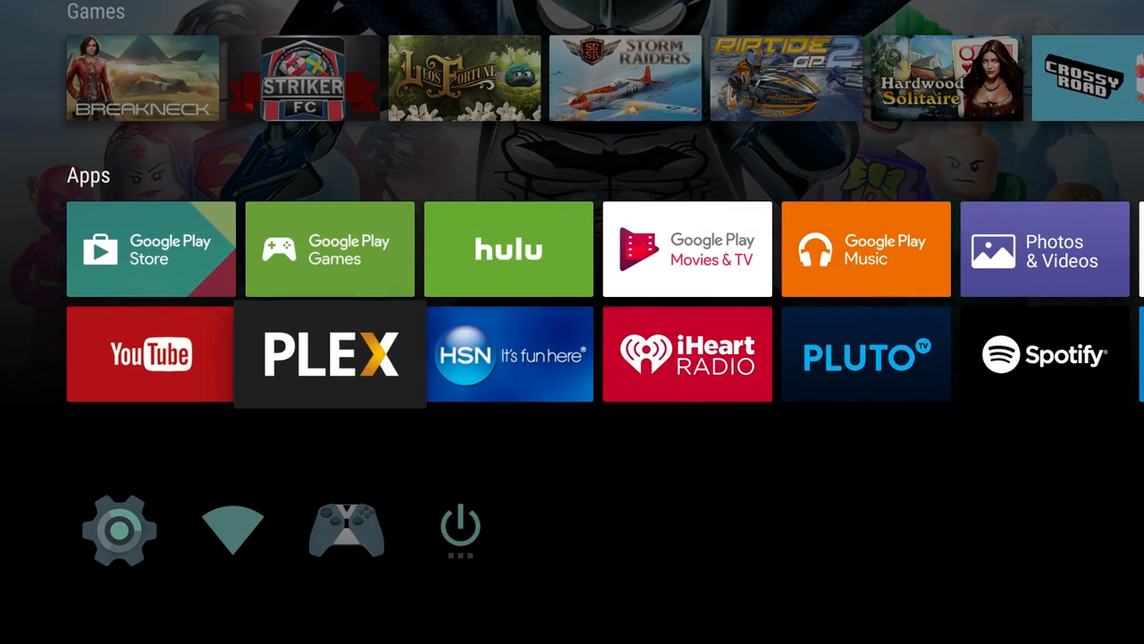
pyautogui.scroll(3)
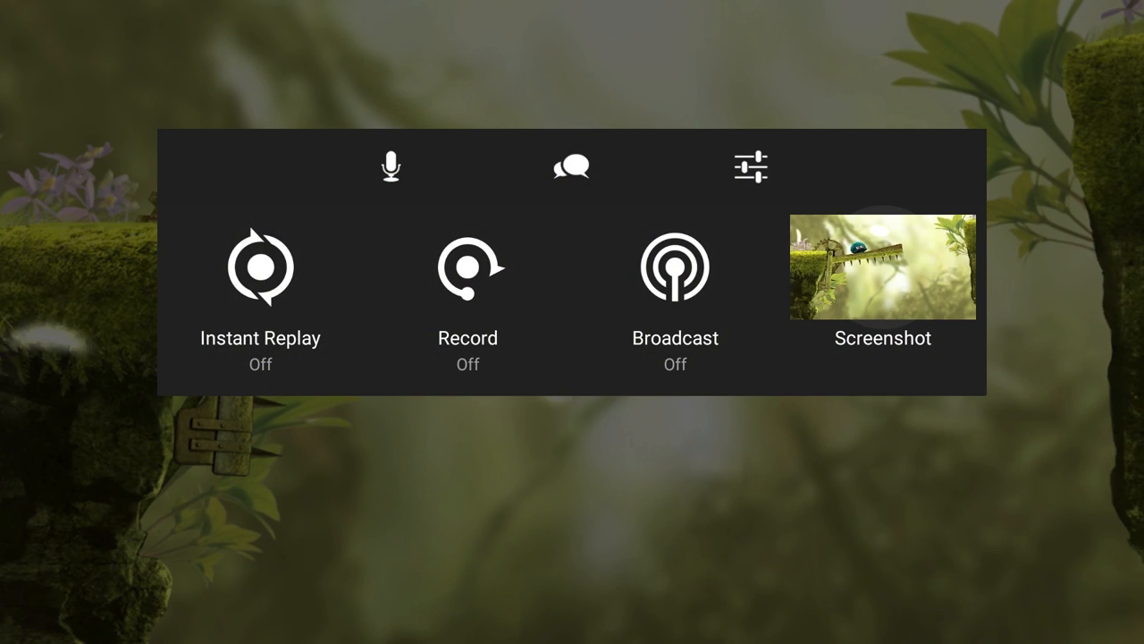
# Step: Save a screenshot of the game to Photos and return to the home screen
pyautogui.click(883, 266)
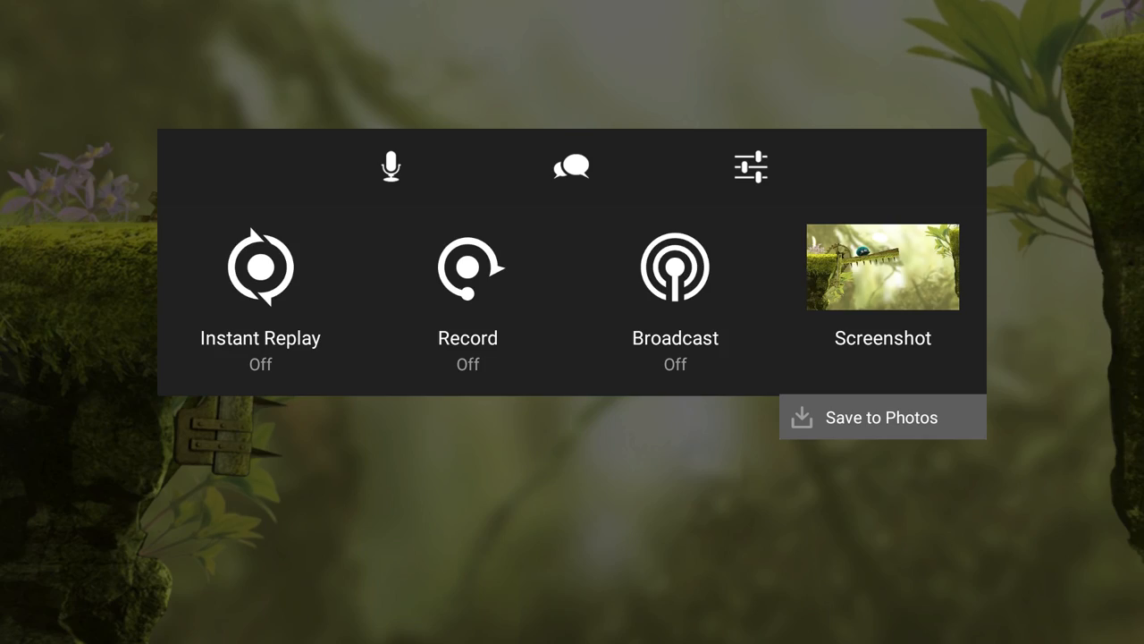
pyautogui.click(883, 418)
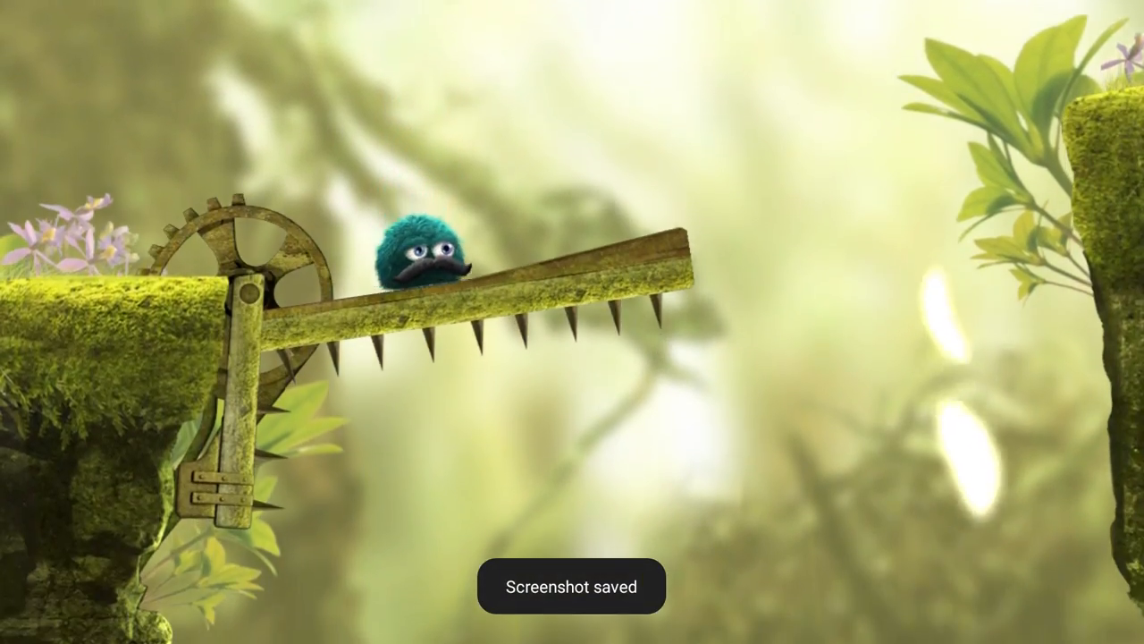
pyautogui.press('home')
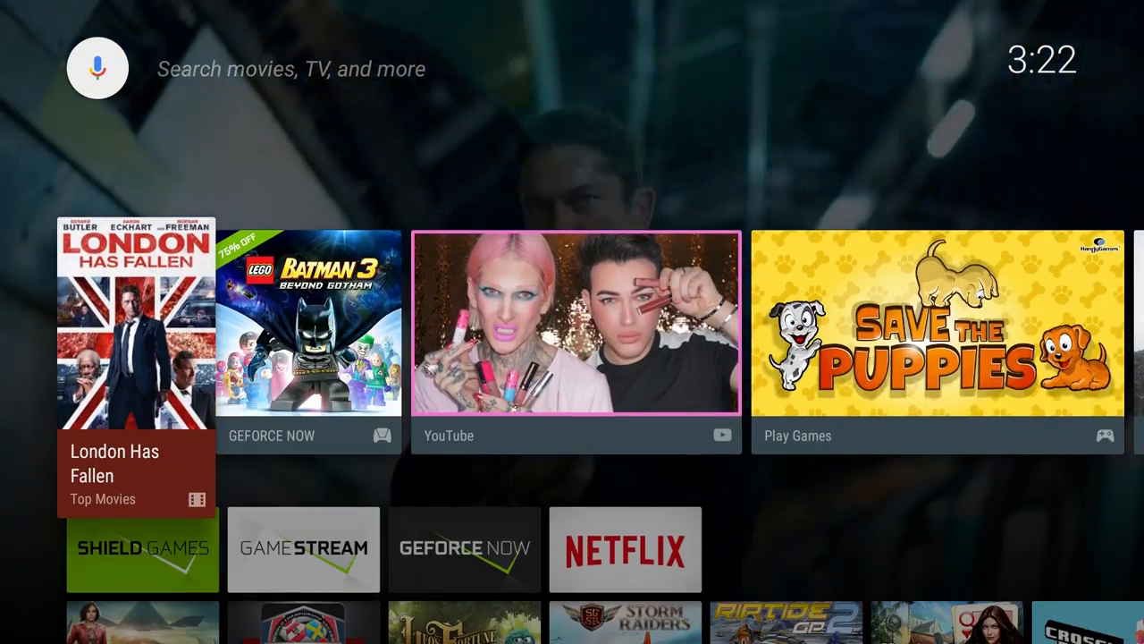
# Step: Bring the Share overlay back up over the home screen's Apps row
pyautogui.scroll(-3)
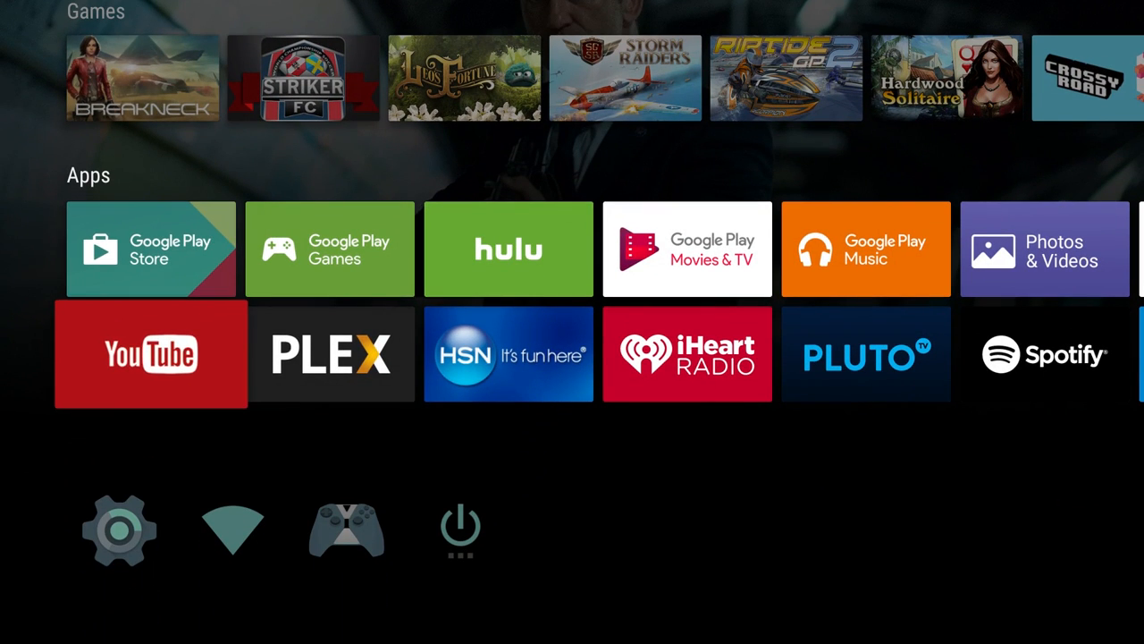
pyautogui.hscroll(3)
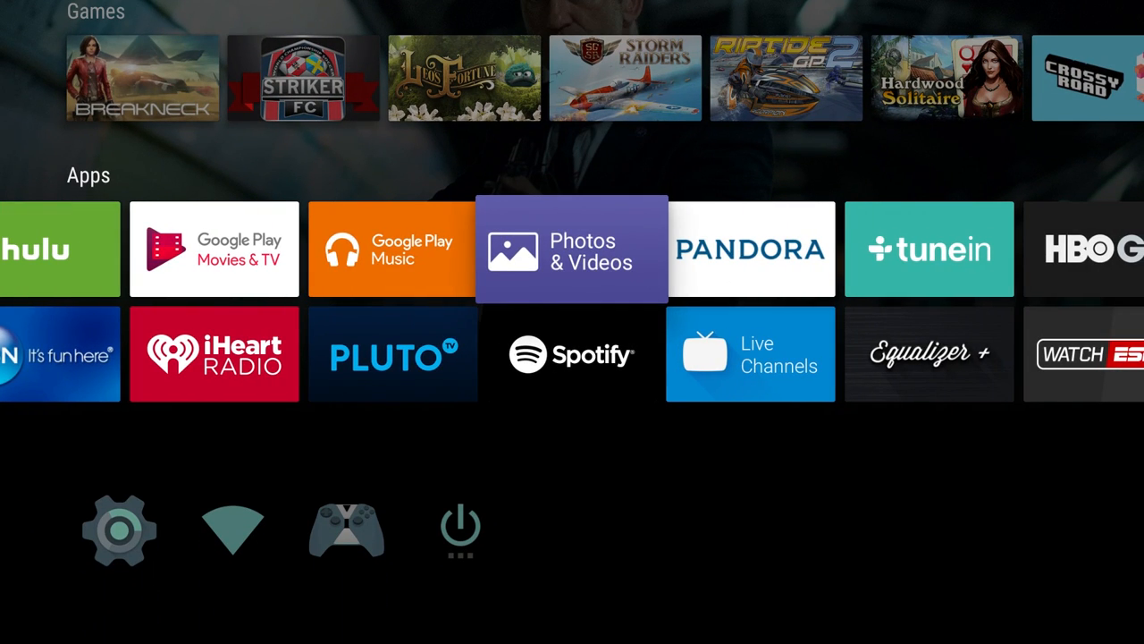
pyautogui.click(573, 248)
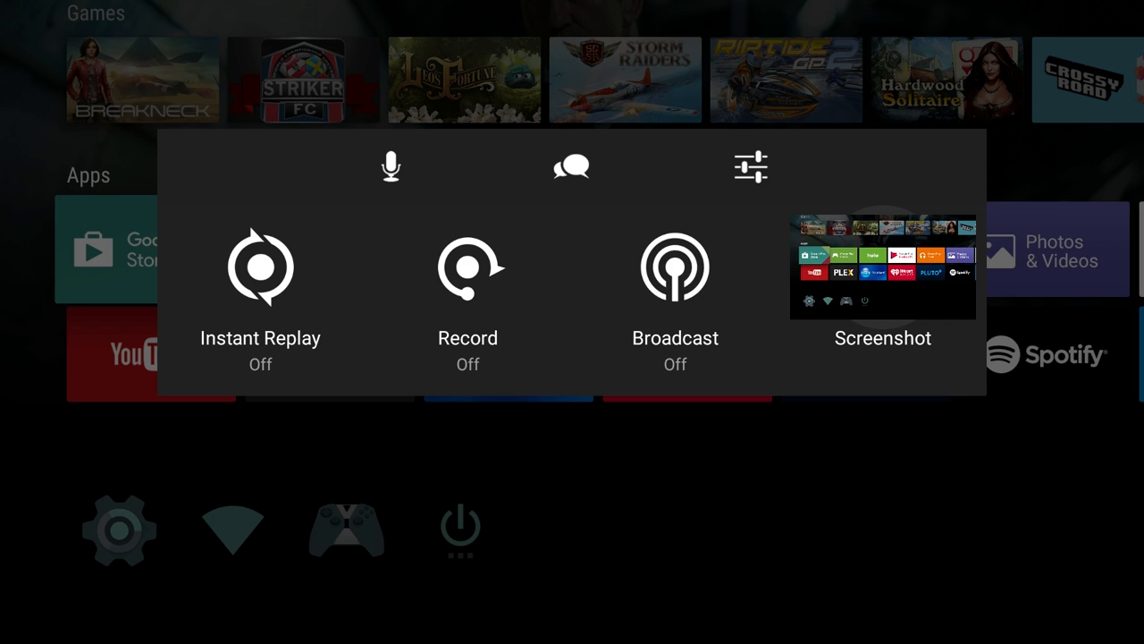
# Step: Start a live Twitch broadcast via sign-in, then stop it so Broadcast reads Off
pyautogui.click(676, 300)
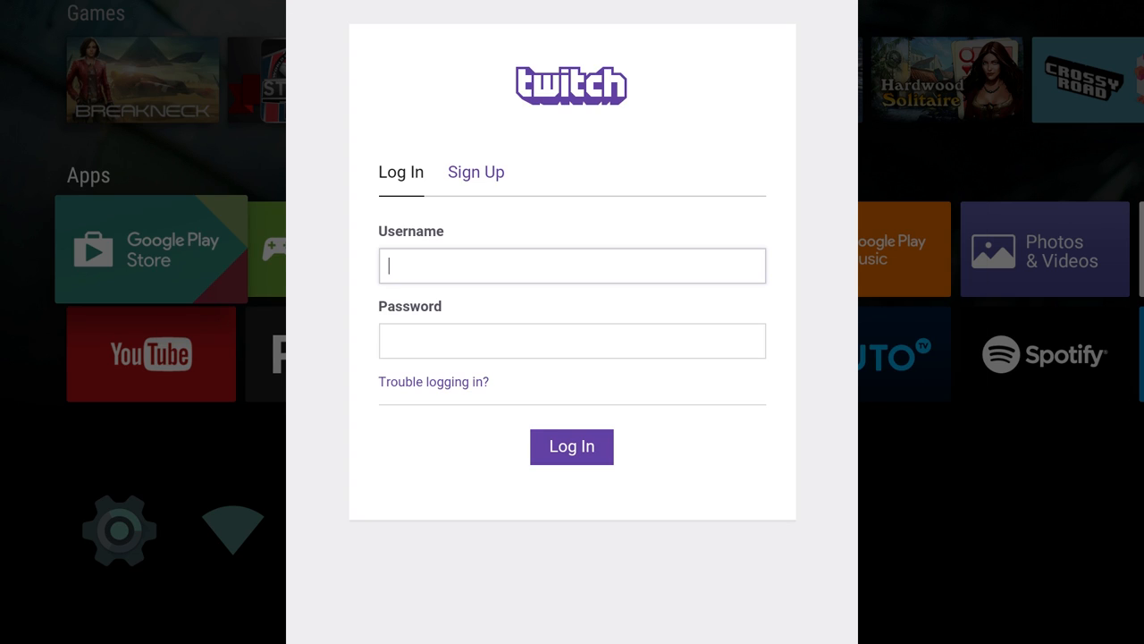
pyautogui.click(573, 340)
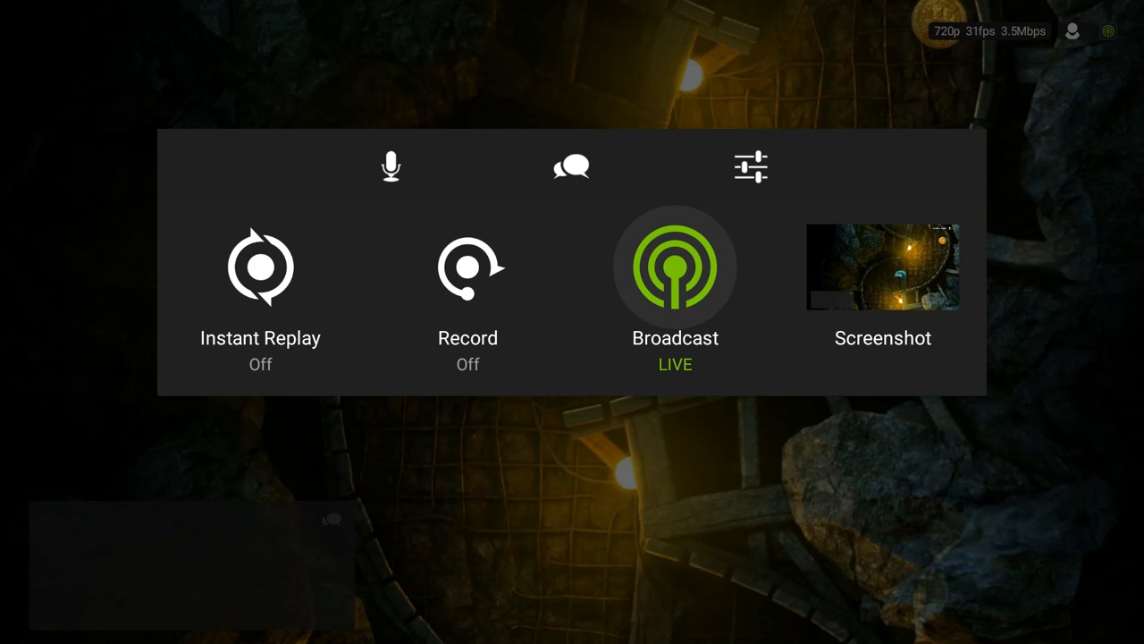
pyautogui.click(676, 266)
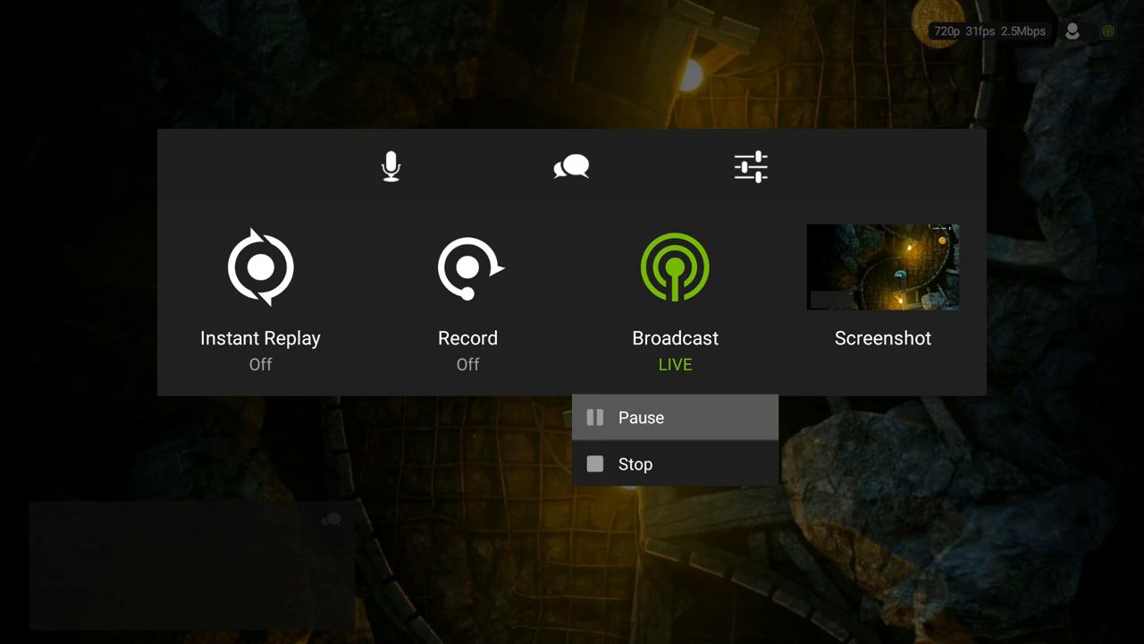
pyautogui.click(636, 463)
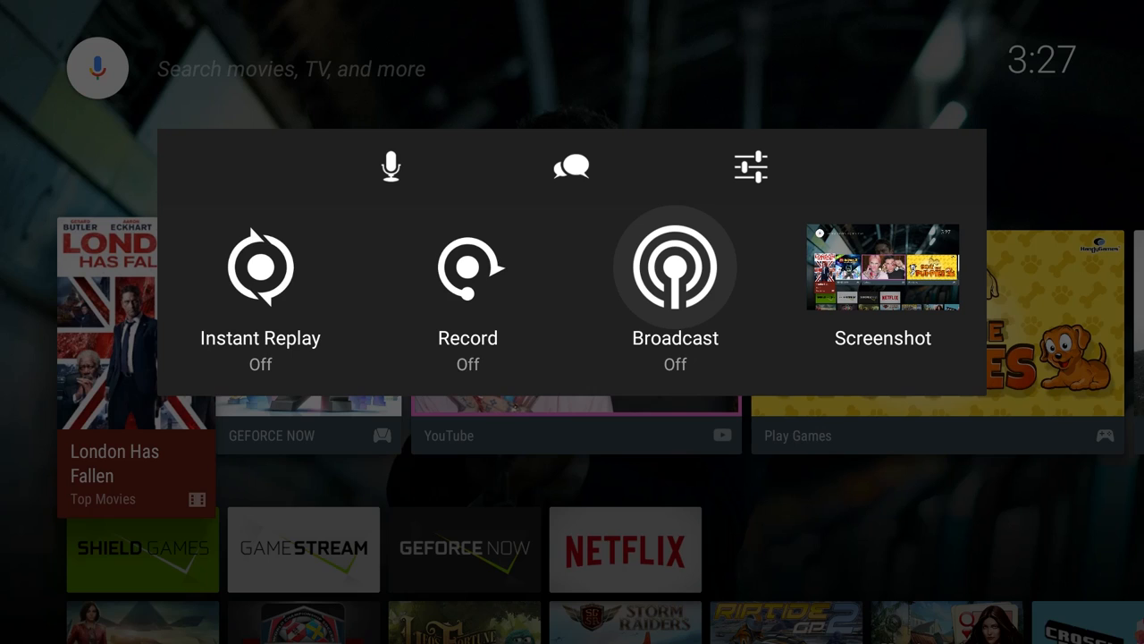